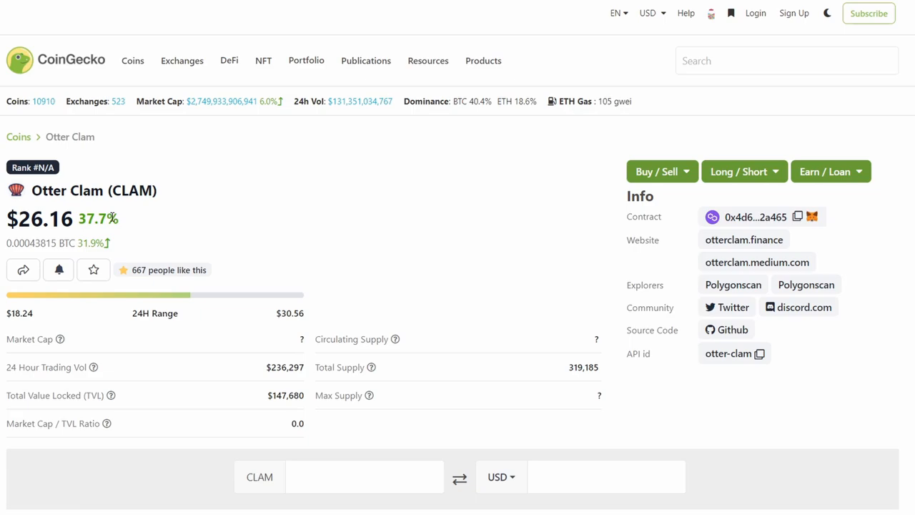
mouse_move(114, 231)
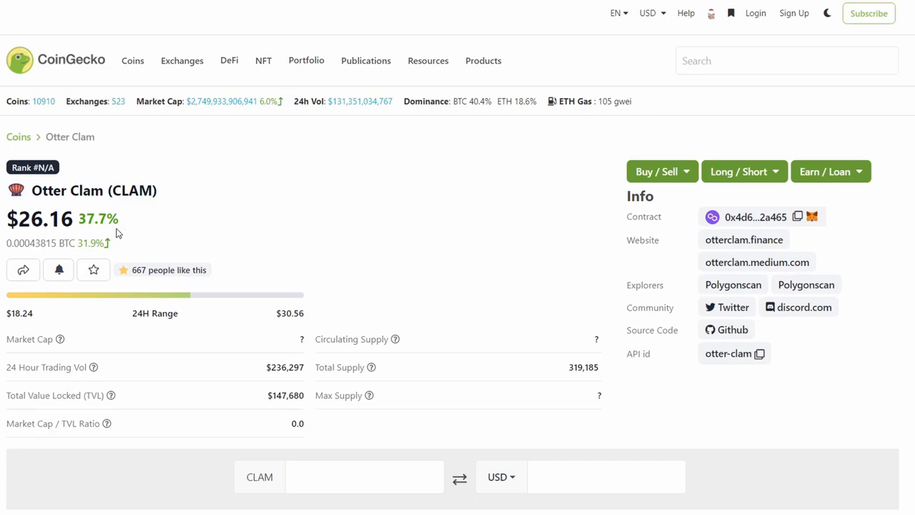
View the OtterClam homepage banner showing $3,570,316 treasury balance and the 301,967,709...% current APY.
scroll(down, 3)
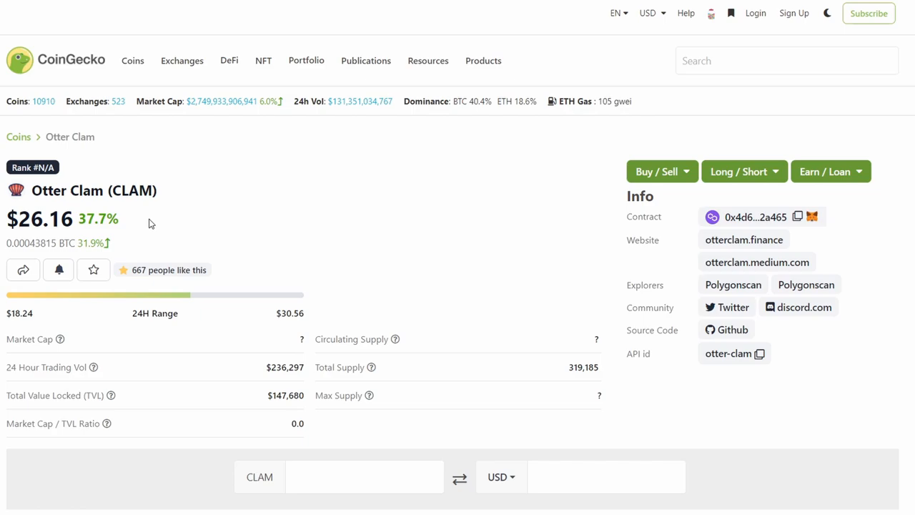
mouse_move(216, 204)
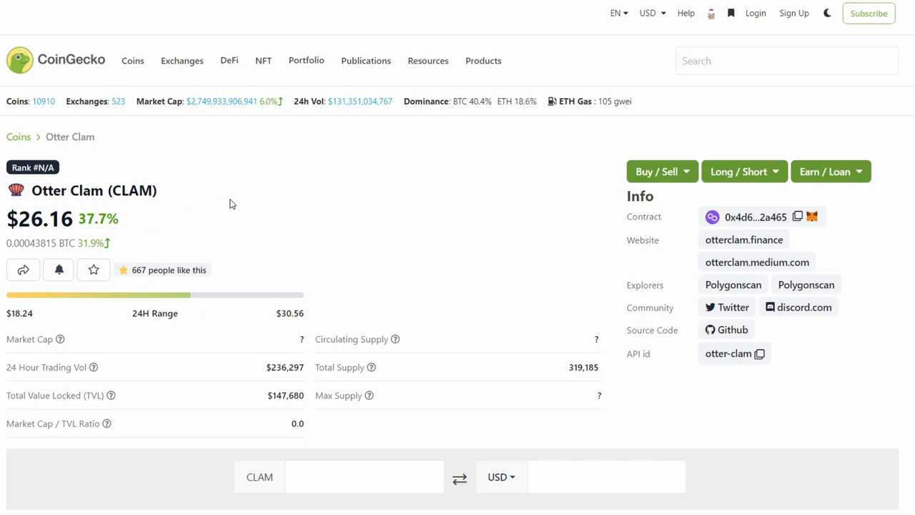
click(744, 241)
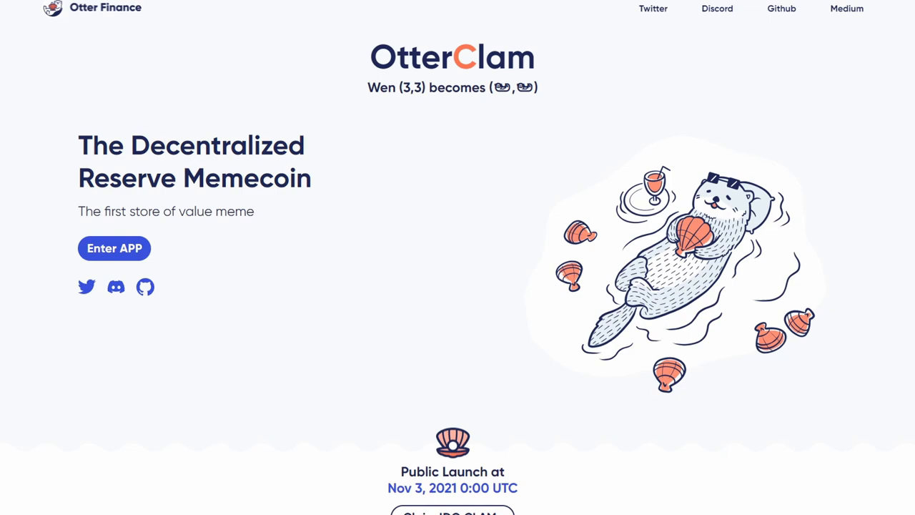
scroll(down, 3)
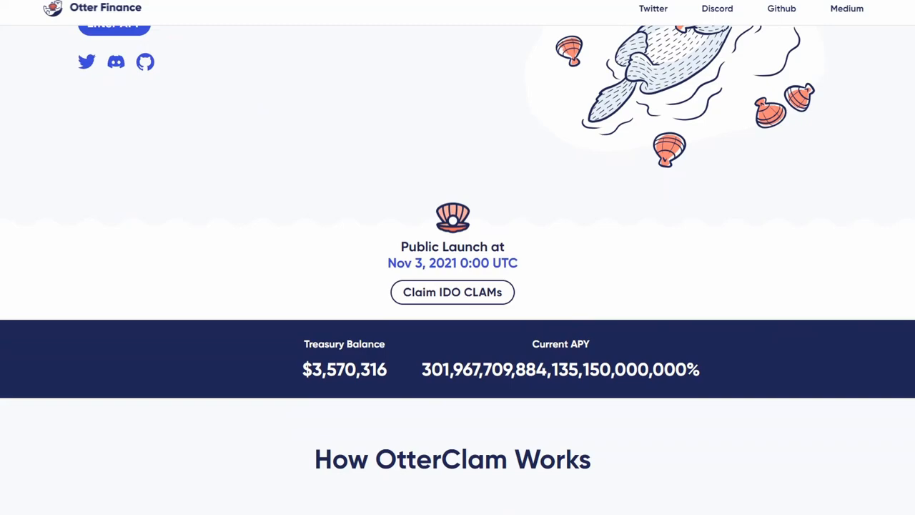
mouse_move(621, 320)
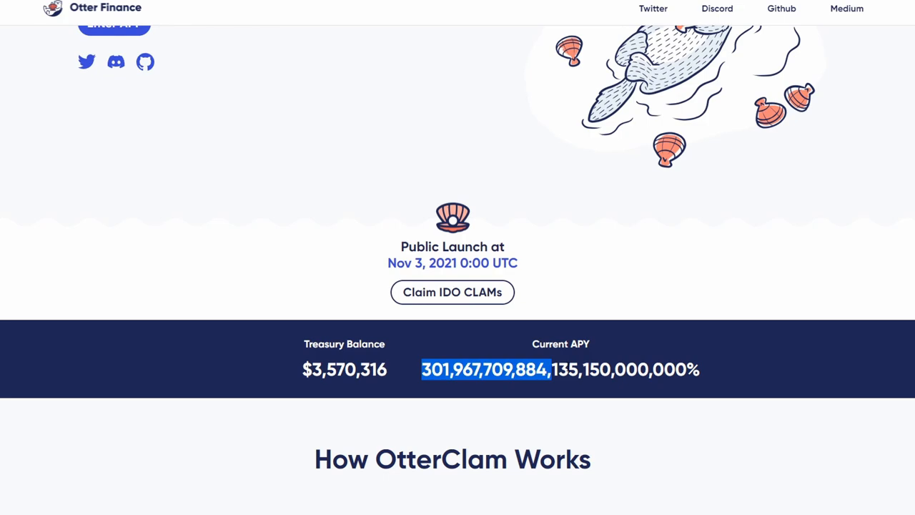
click(586, 400)
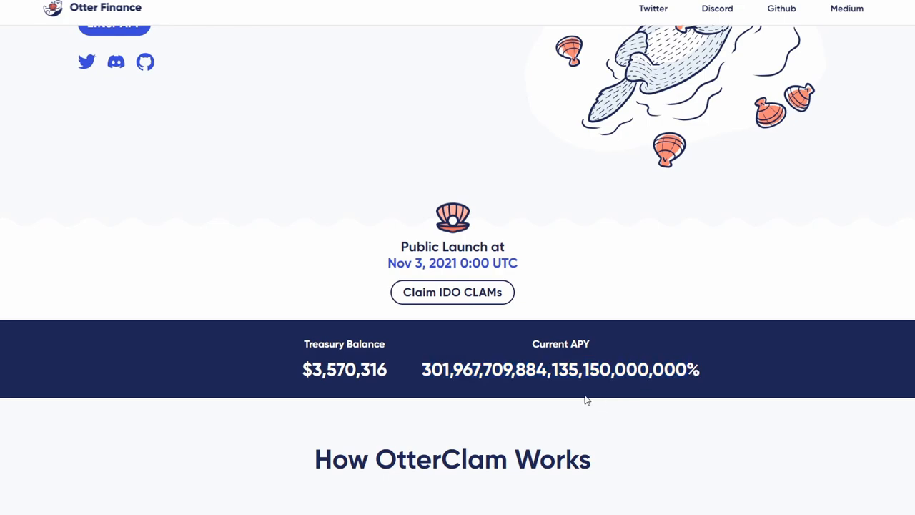
mouse_move(587, 400)
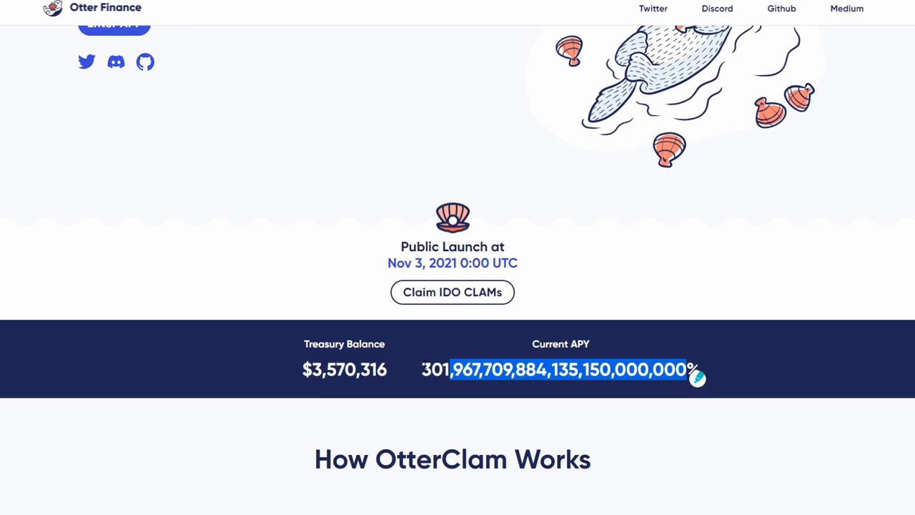
mouse_move(678, 345)
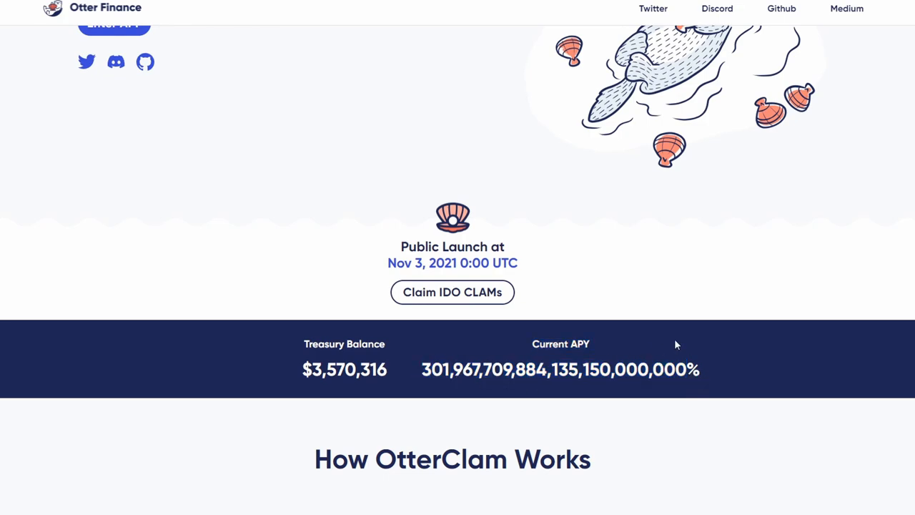
mouse_move(661, 358)
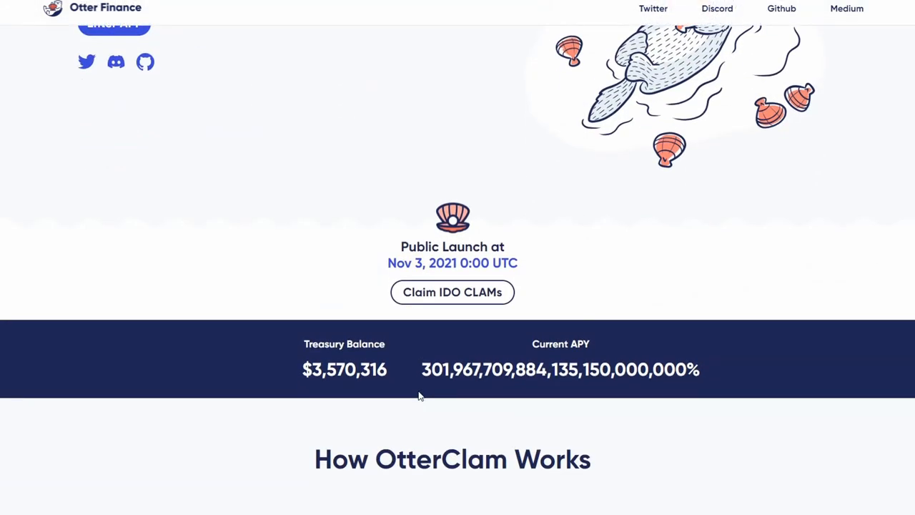
mouse_move(420, 375)
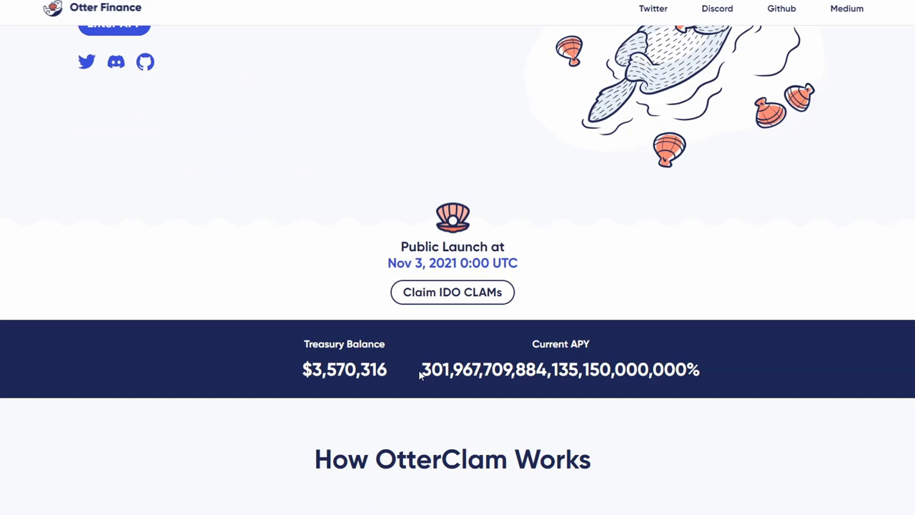
mouse_move(747, 348)
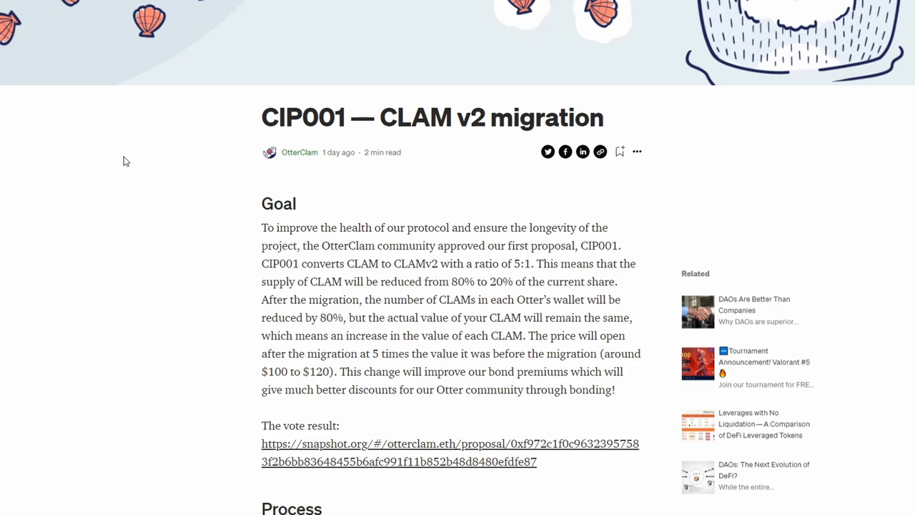
mouse_move(360, 220)
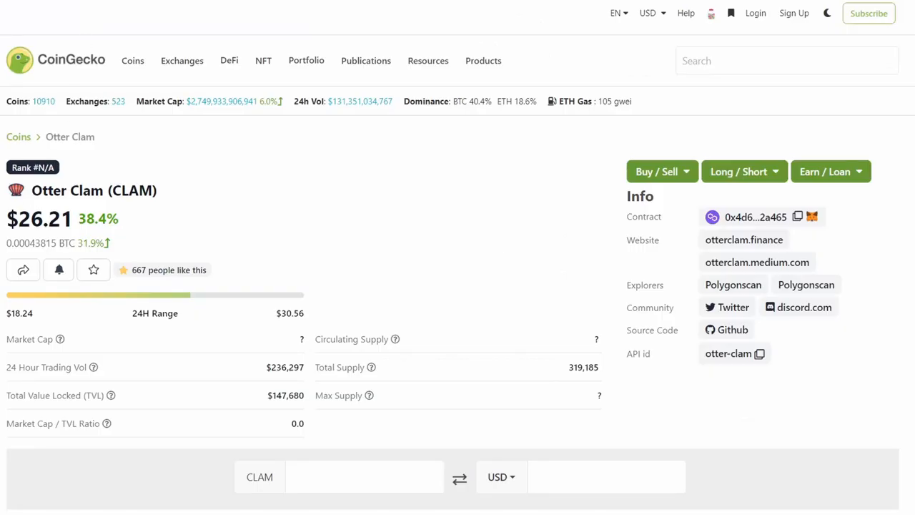
scroll(down, 3)
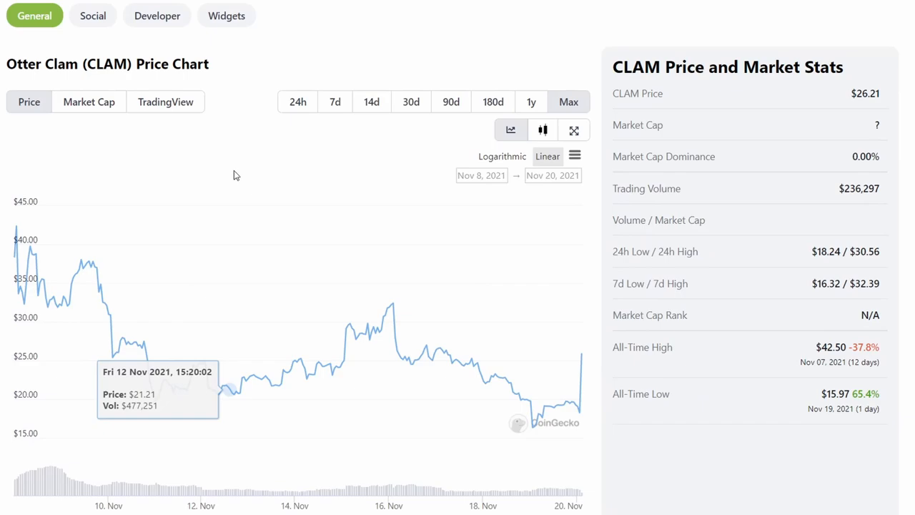
mouse_move(137, 337)
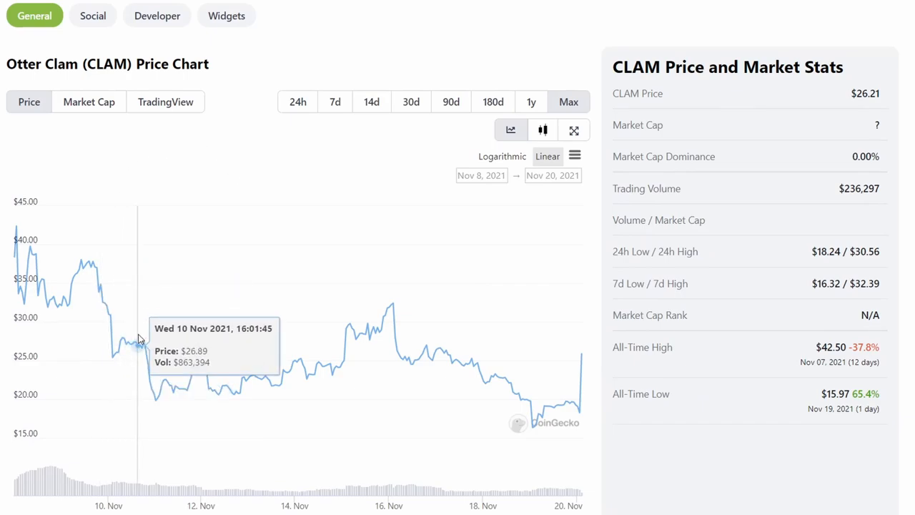
mouse_move(135, 342)
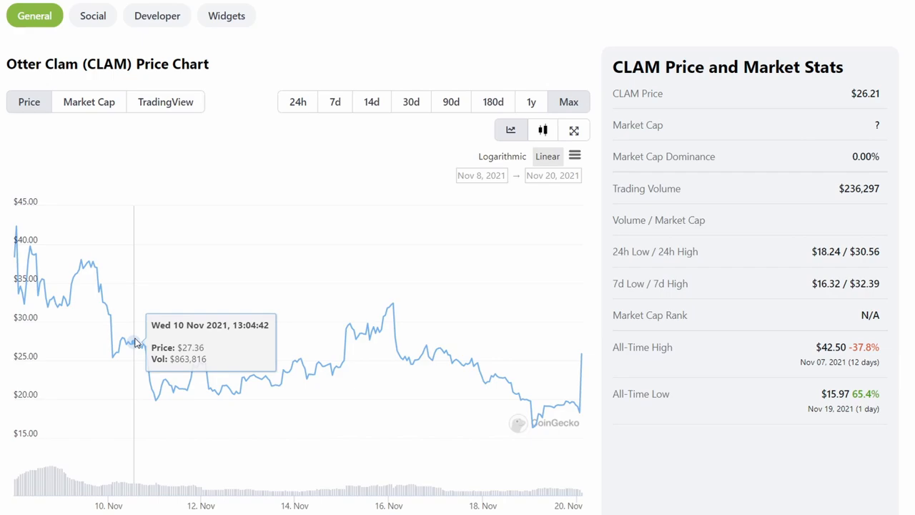
mouse_move(129, 348)
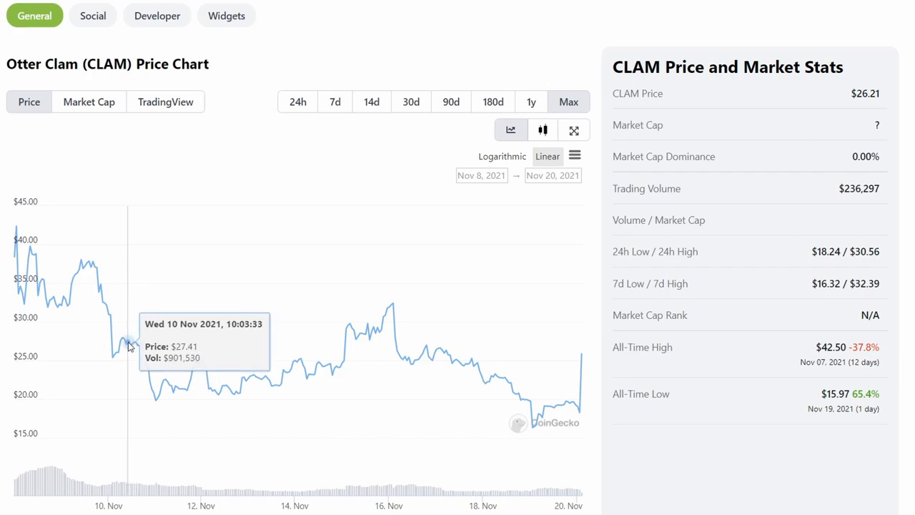
mouse_move(229, 386)
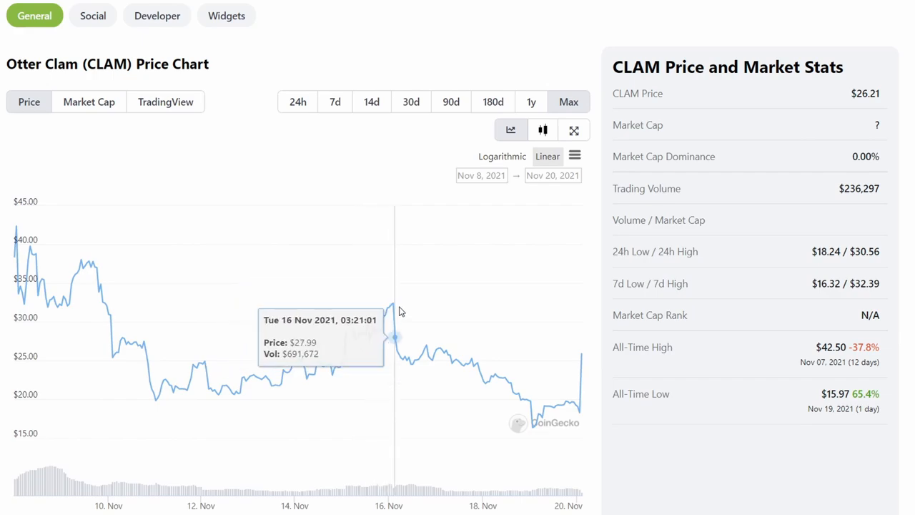
mouse_move(492, 374)
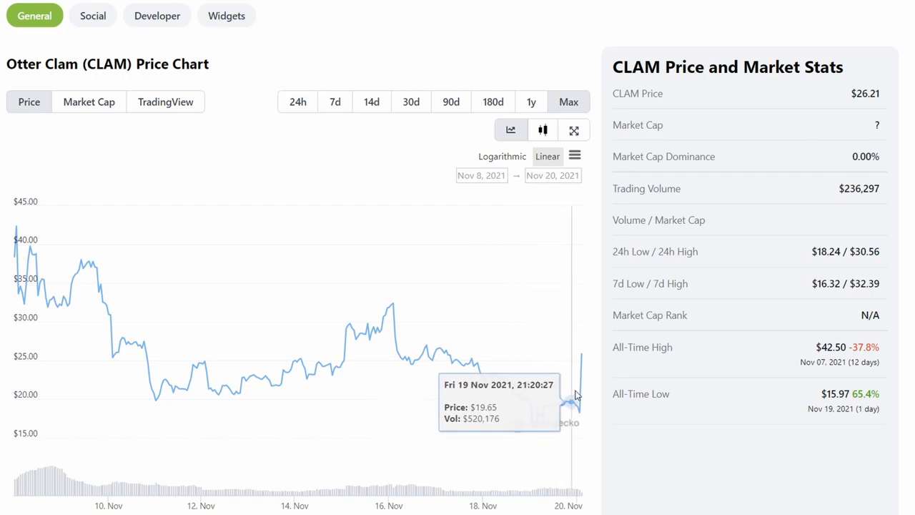
mouse_move(579, 400)
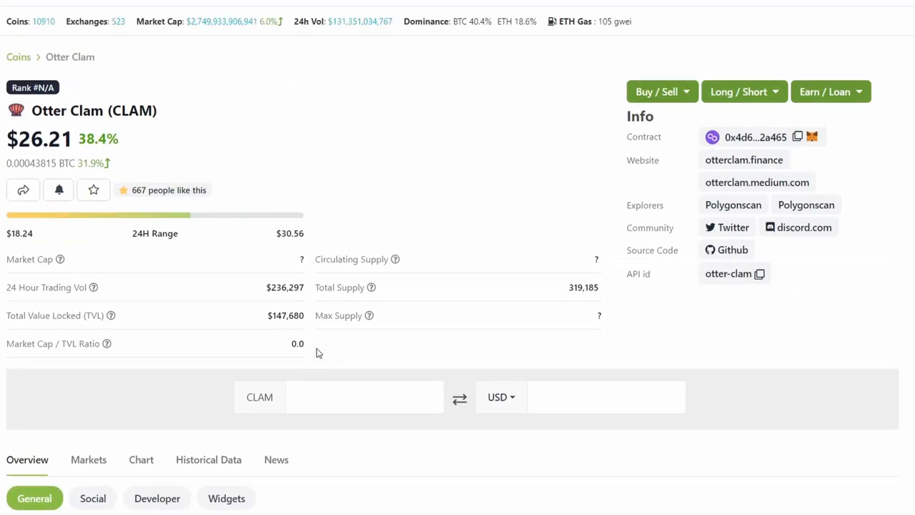
scroll(up, 3)
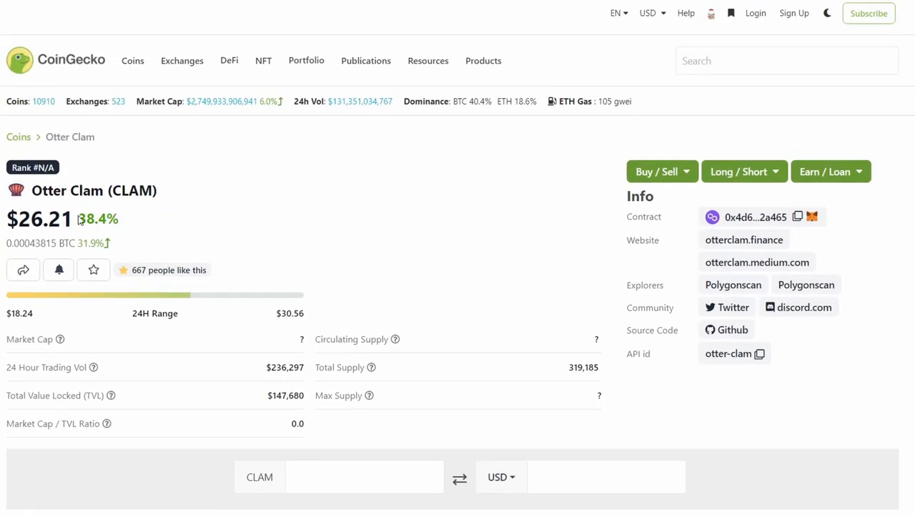
mouse_move(256, 199)
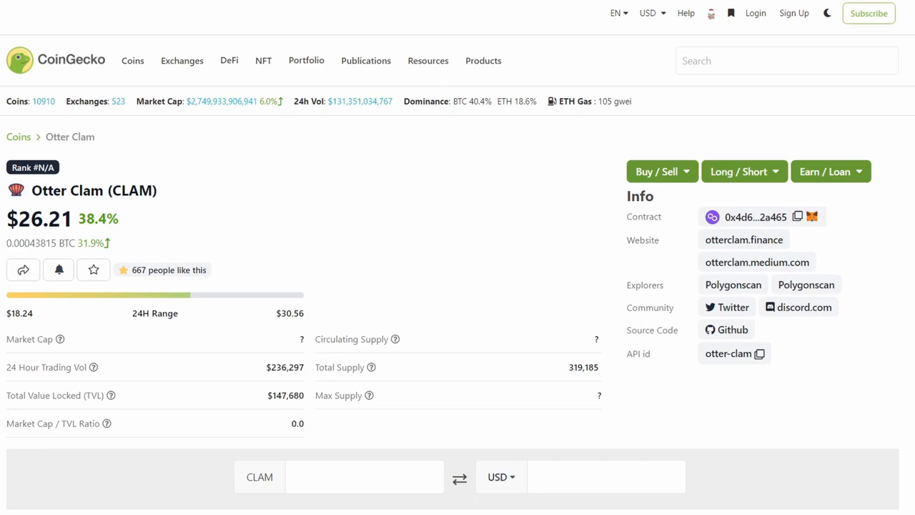
click(756, 261)
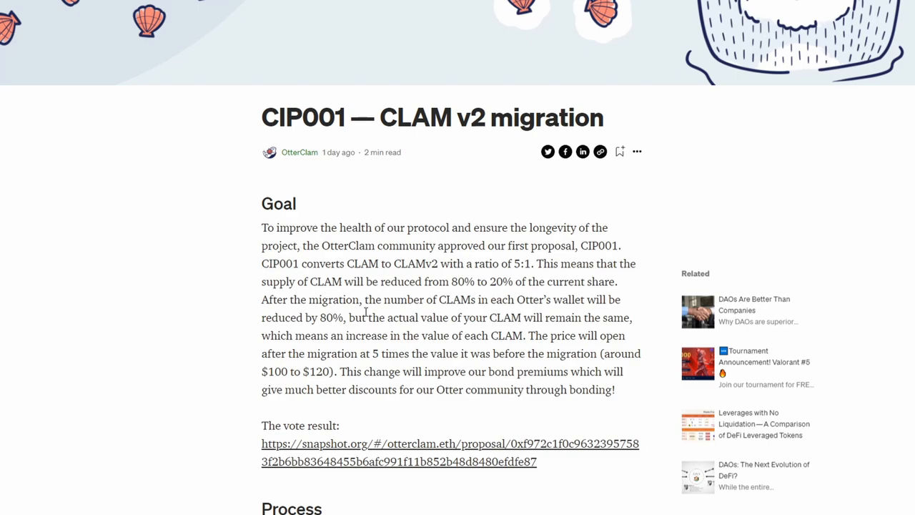
mouse_move(341, 228)
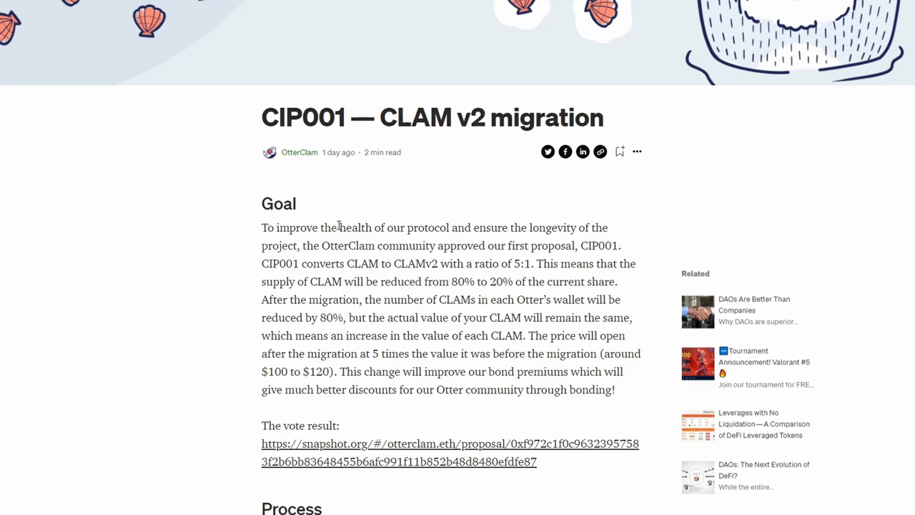
drag(320, 227, 492, 227)
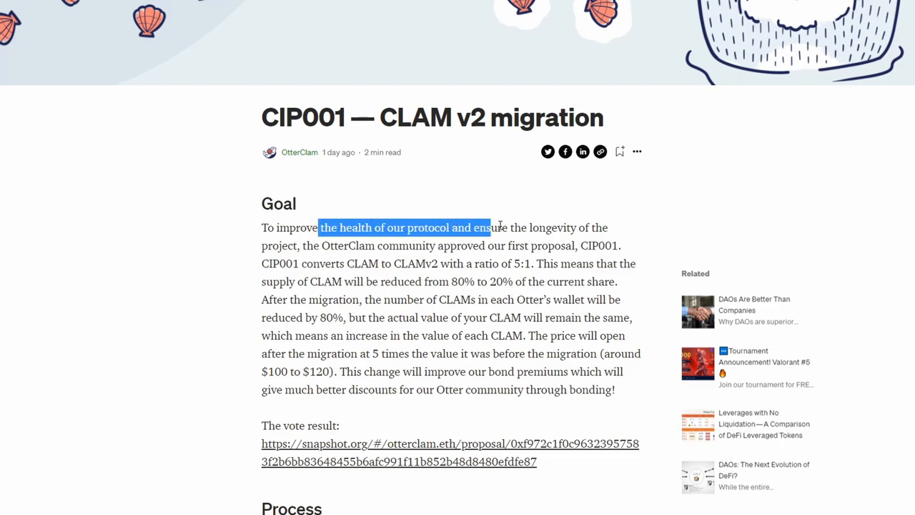
drag(492, 227, 608, 228)
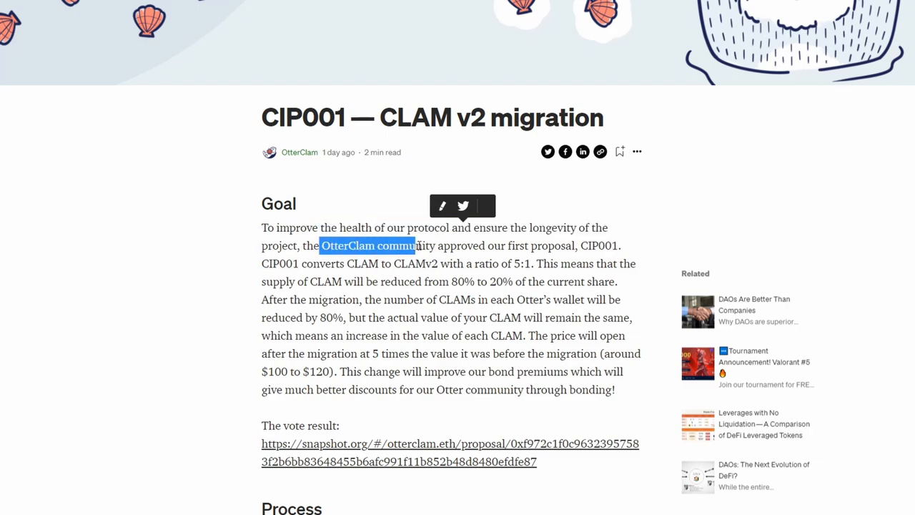
drag(415, 246, 575, 246)
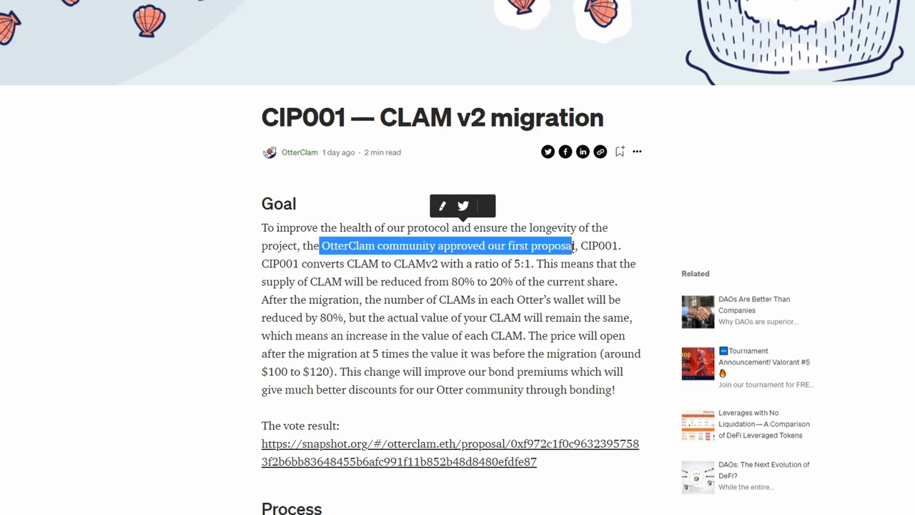
click(349, 263)
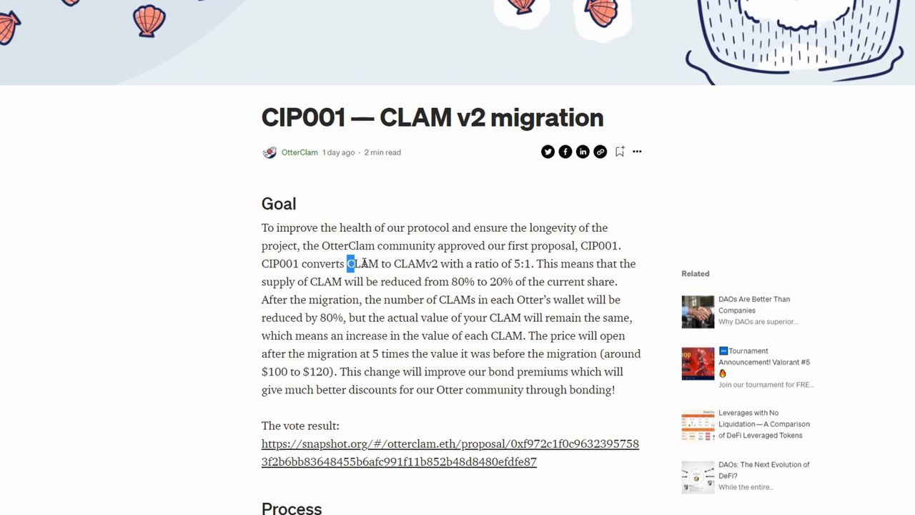
drag(346, 263, 463, 263)
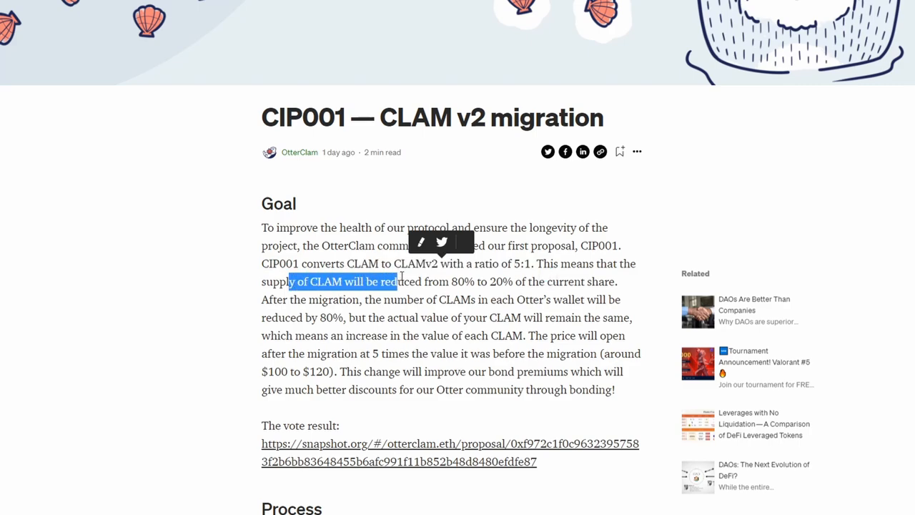
drag(398, 280, 483, 280)
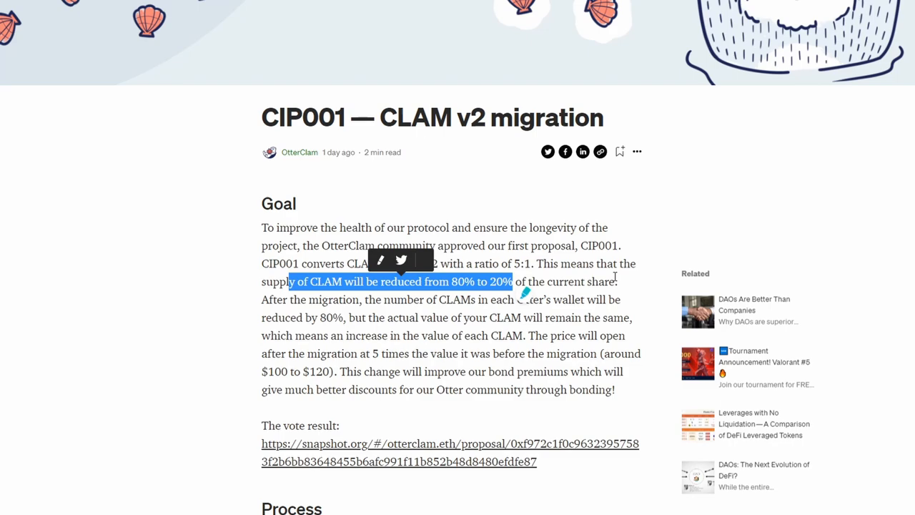
click(372, 300)
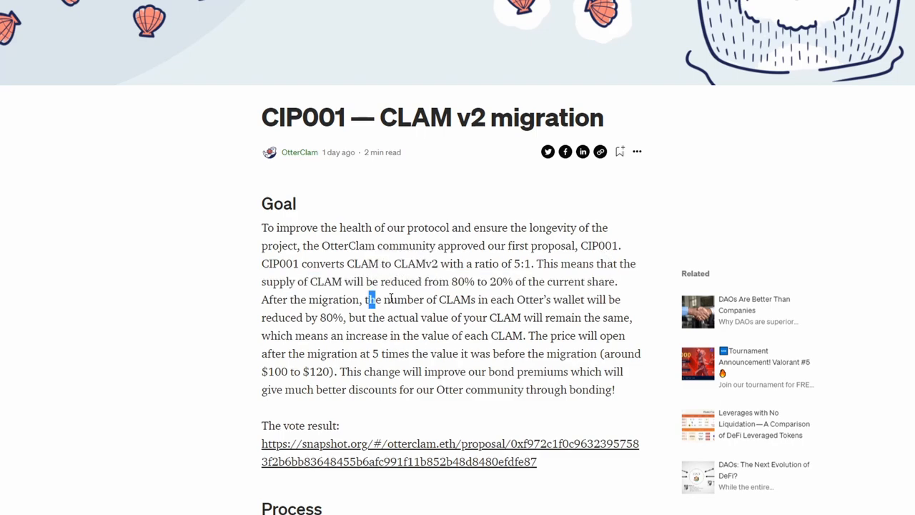
drag(369, 300, 579, 300)
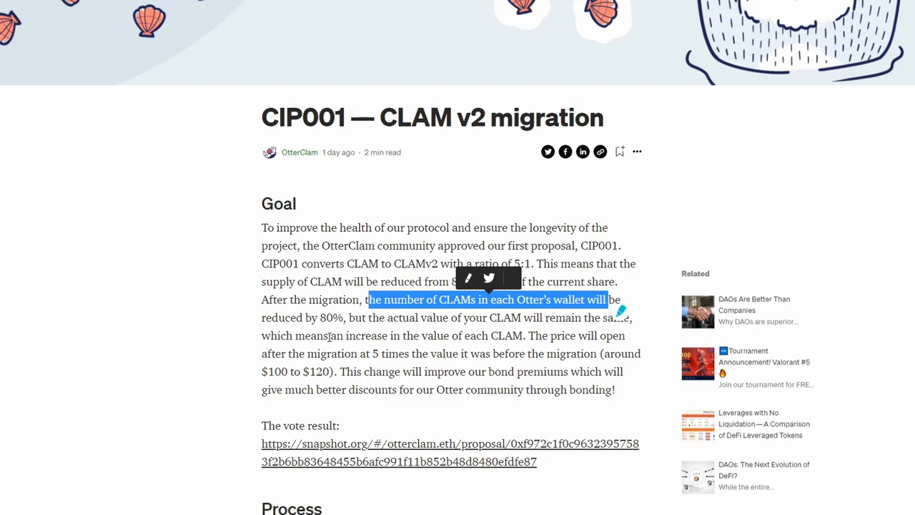
drag(369, 301, 541, 318)
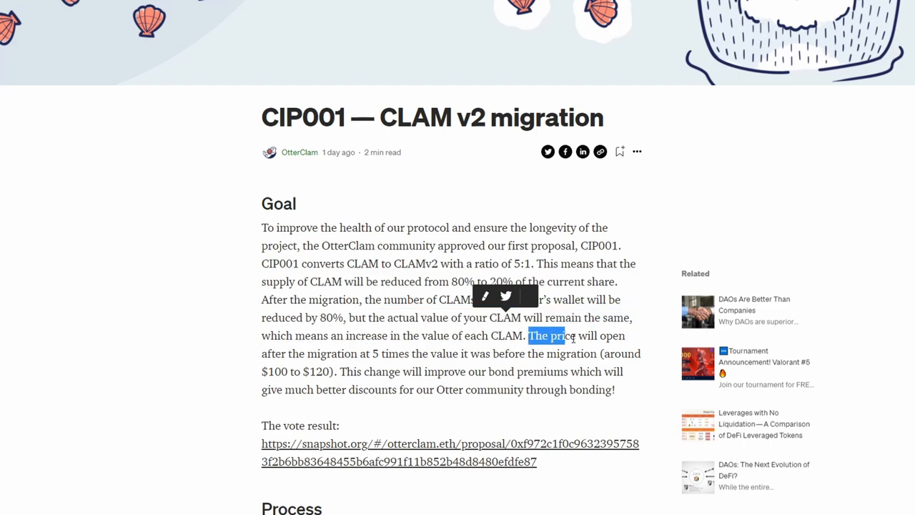
drag(528, 335, 365, 353)
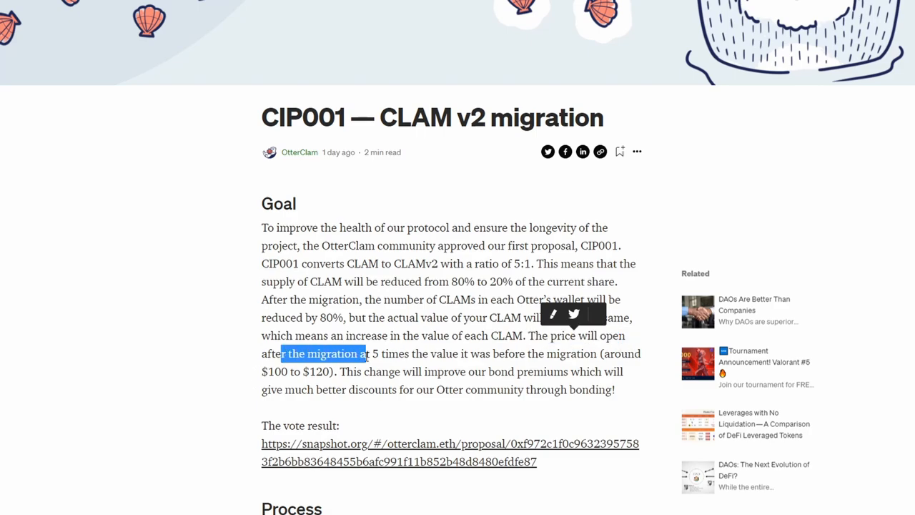
drag(366, 353, 515, 353)
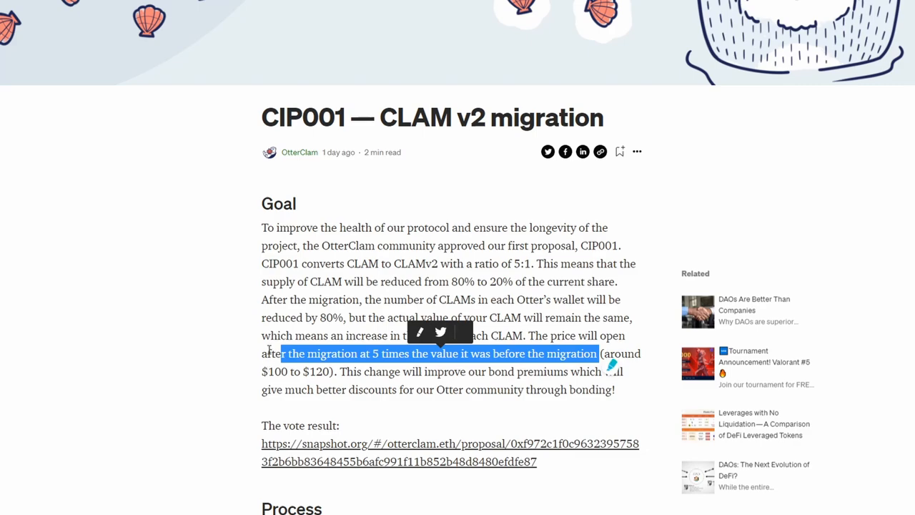
drag(279, 353, 472, 389)
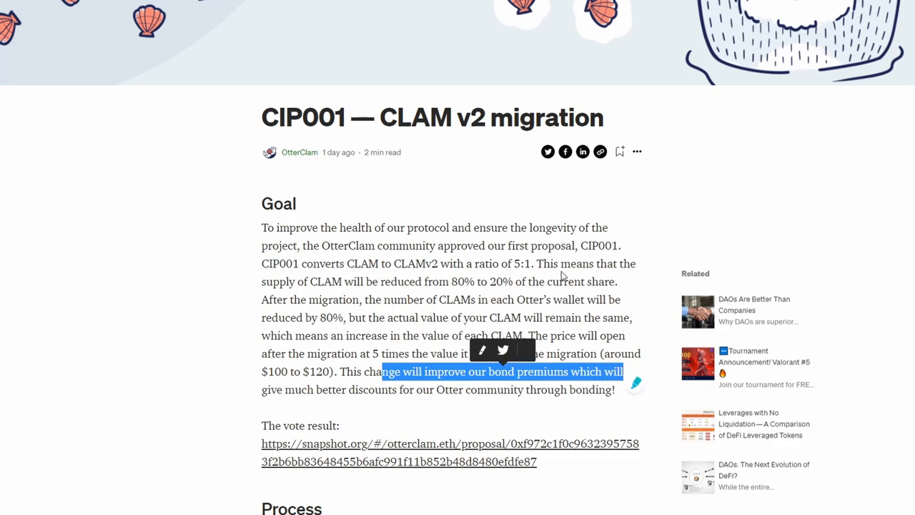
mouse_move(377, 250)
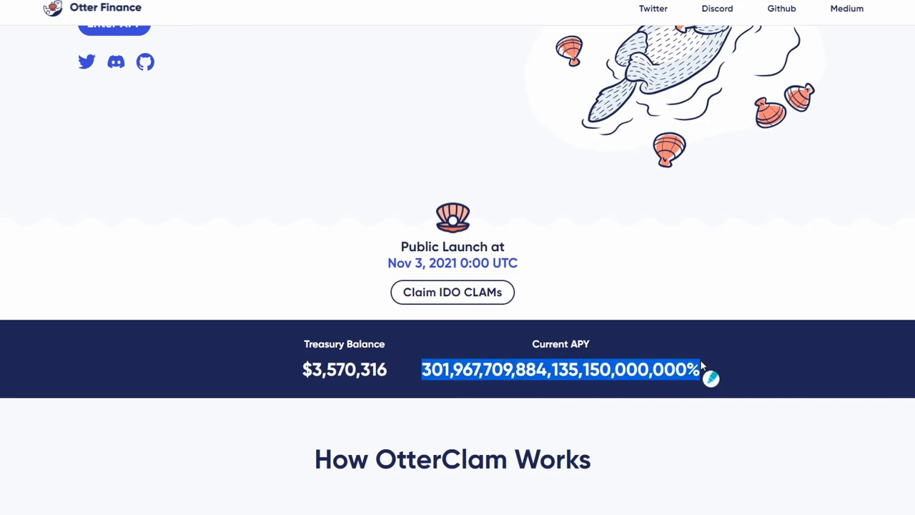
mouse_move(704, 374)
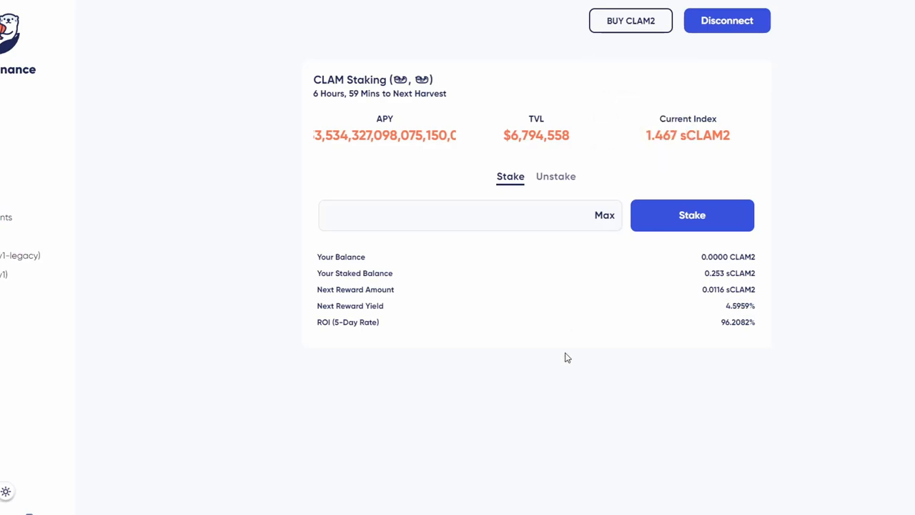
mouse_move(402, 356)
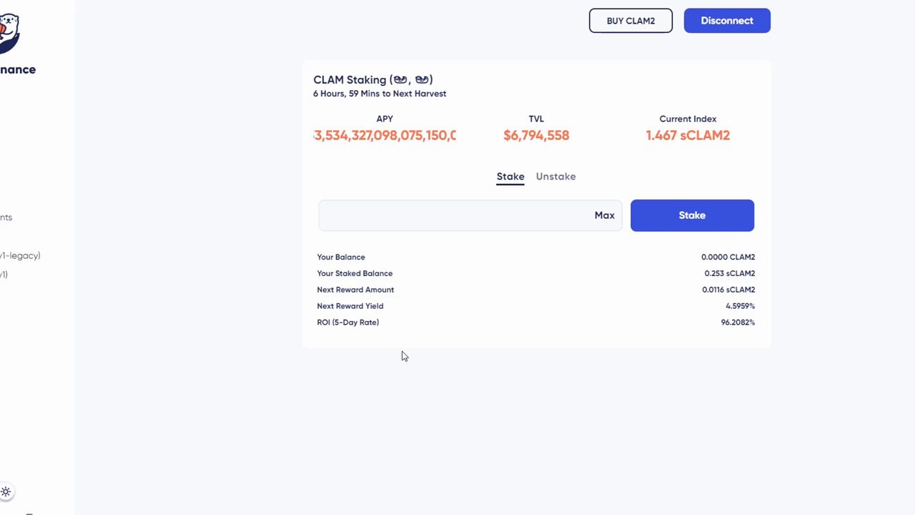
mouse_move(378, 369)
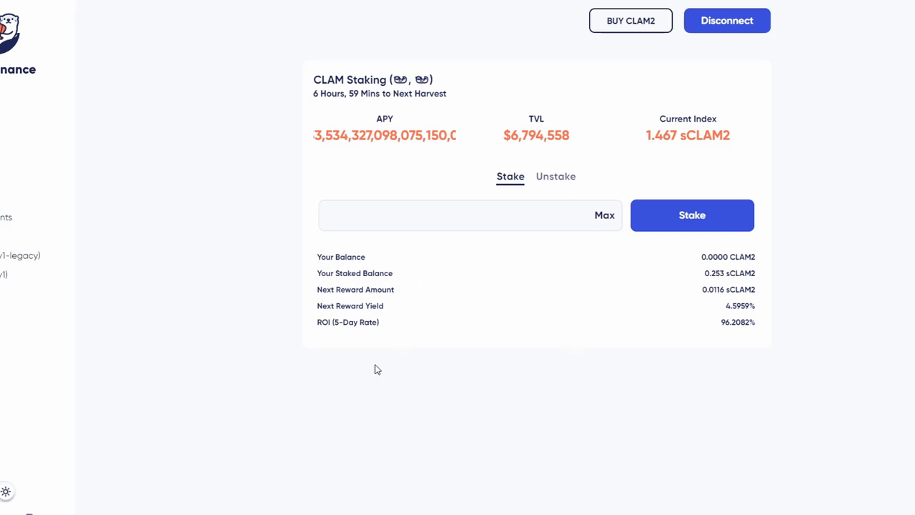
mouse_move(662, 323)
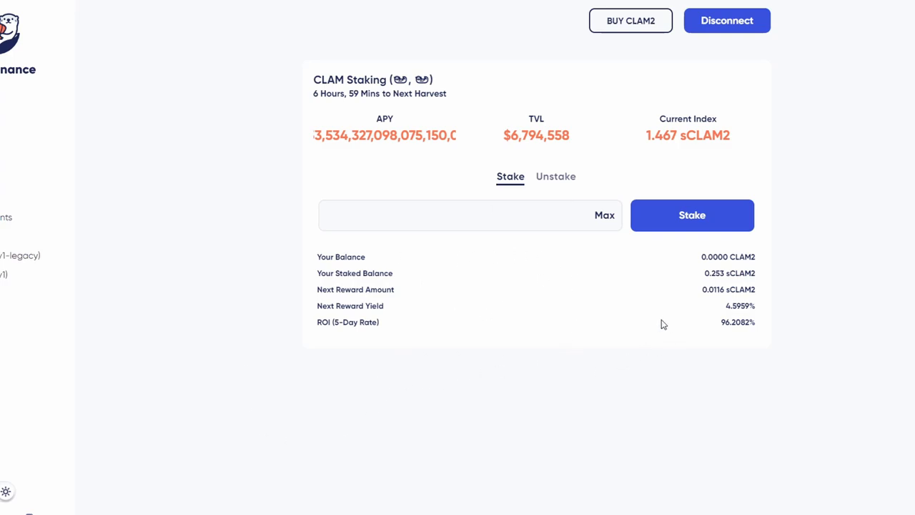
mouse_move(668, 307)
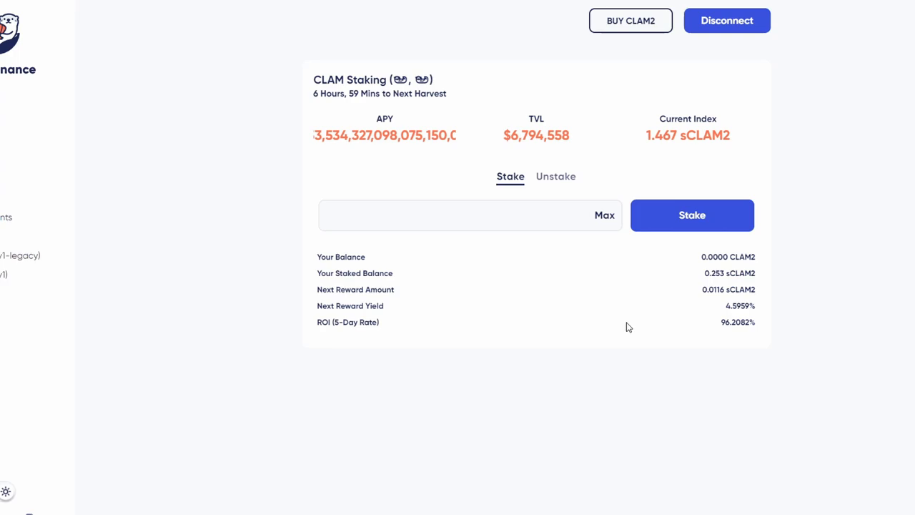
mouse_move(691, 319)
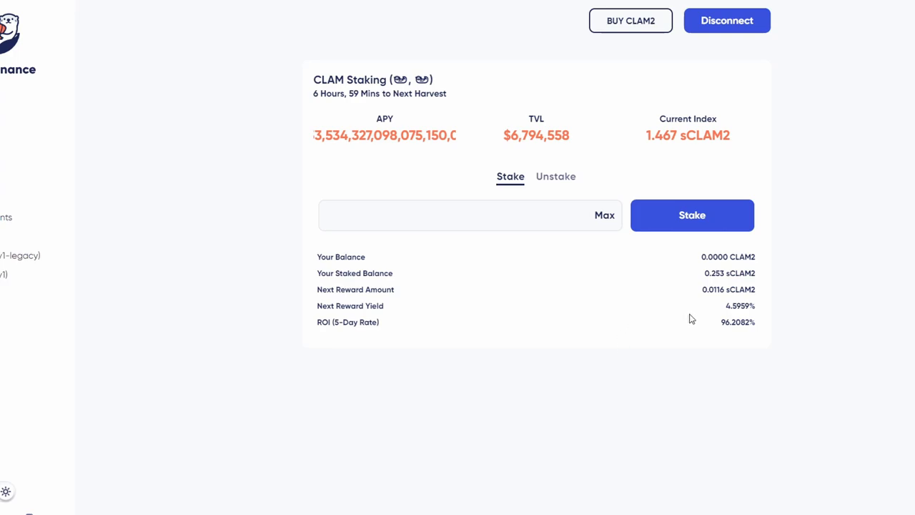
Highlight the APY value on the OtterClam CLAM staking dashboard beside its TVL, index and balance rows.
double_click(736, 306)
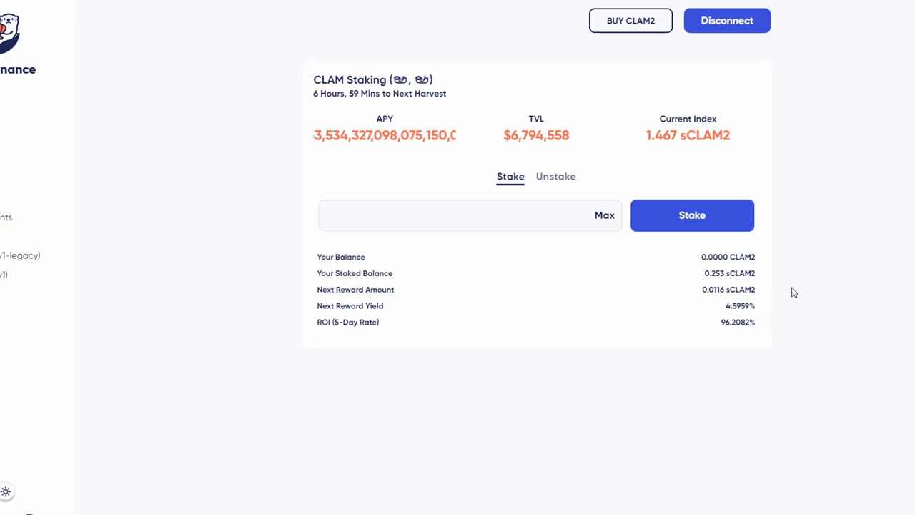
mouse_move(772, 270)
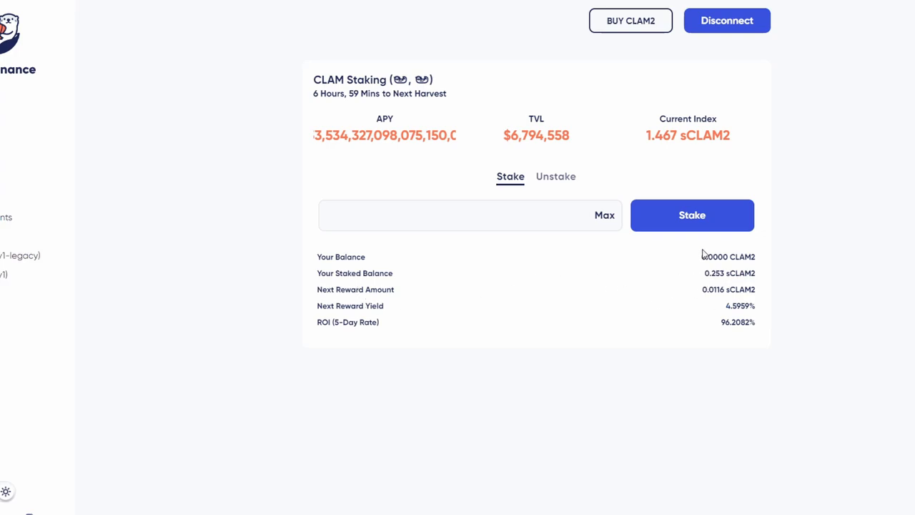
mouse_move(702, 275)
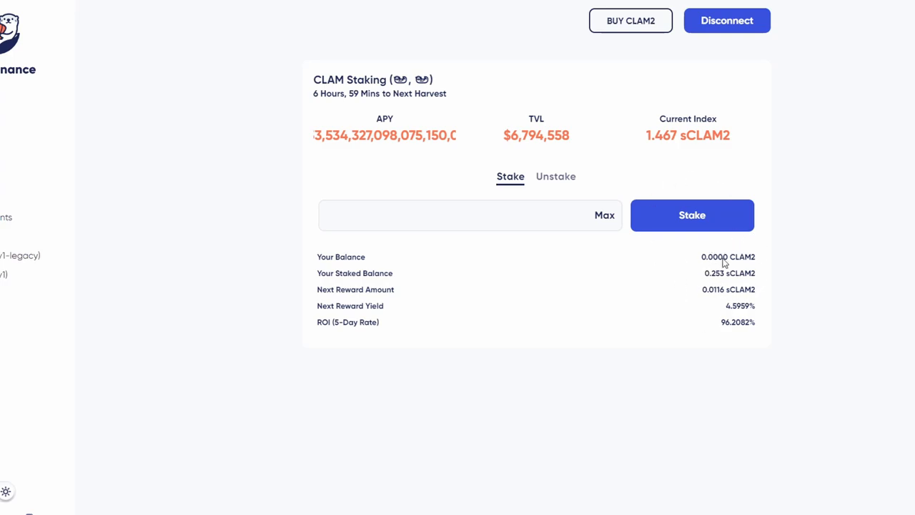
mouse_move(729, 321)
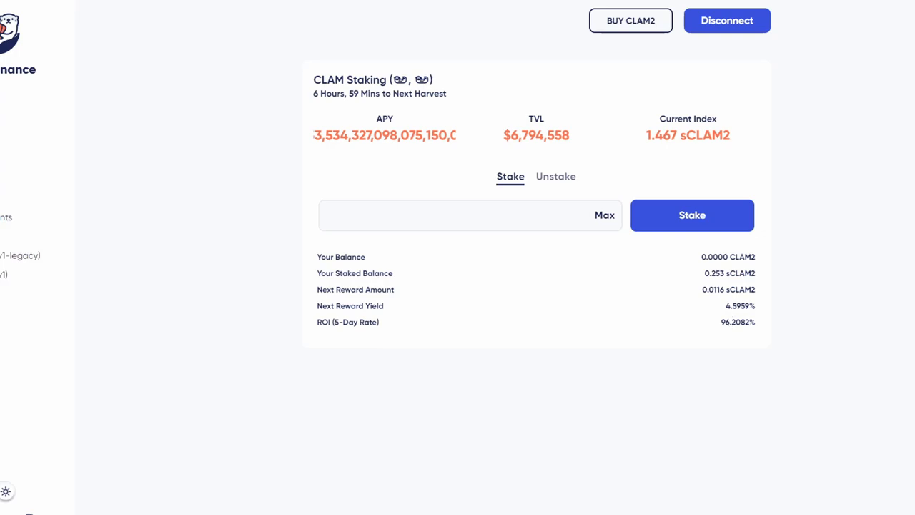
mouse_move(784, 365)
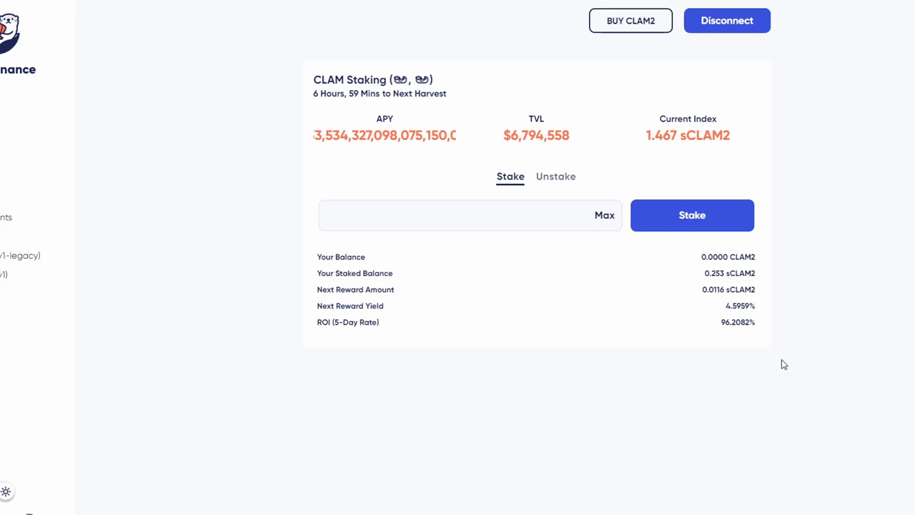
mouse_move(723, 312)
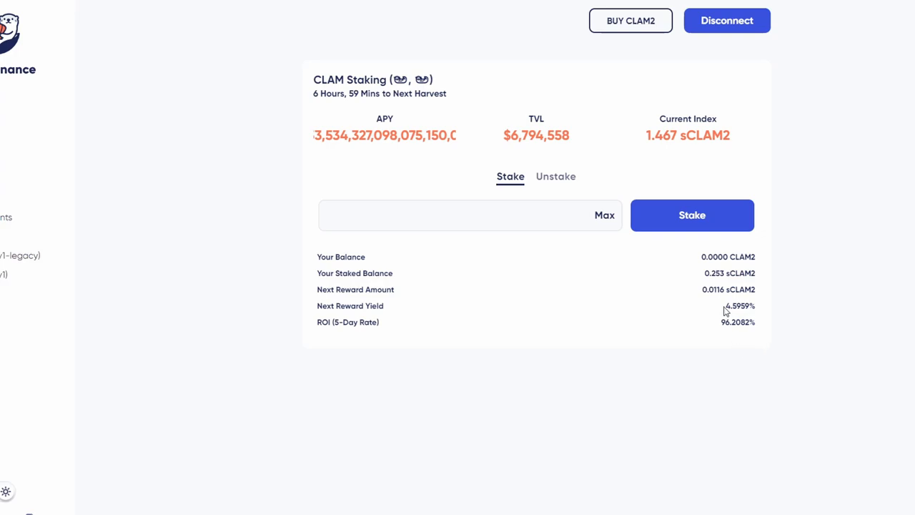
double_click(738, 306)
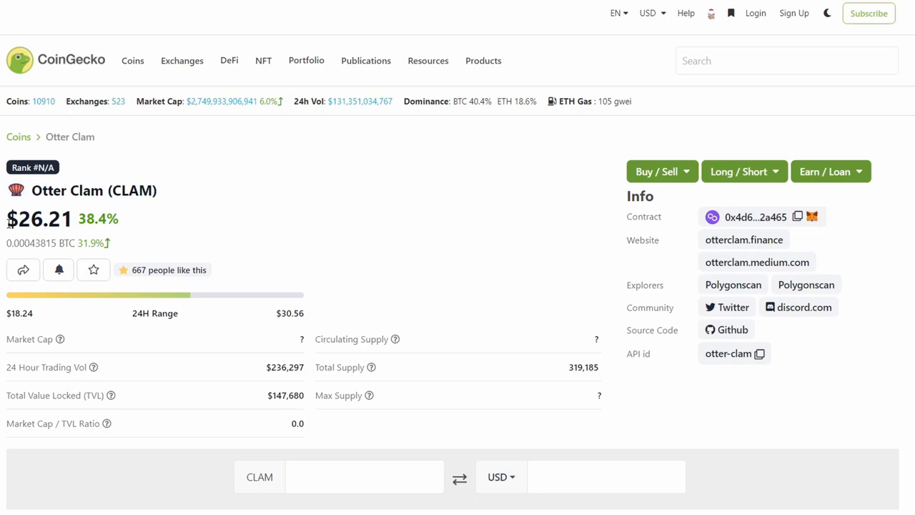
double_click(39, 218)
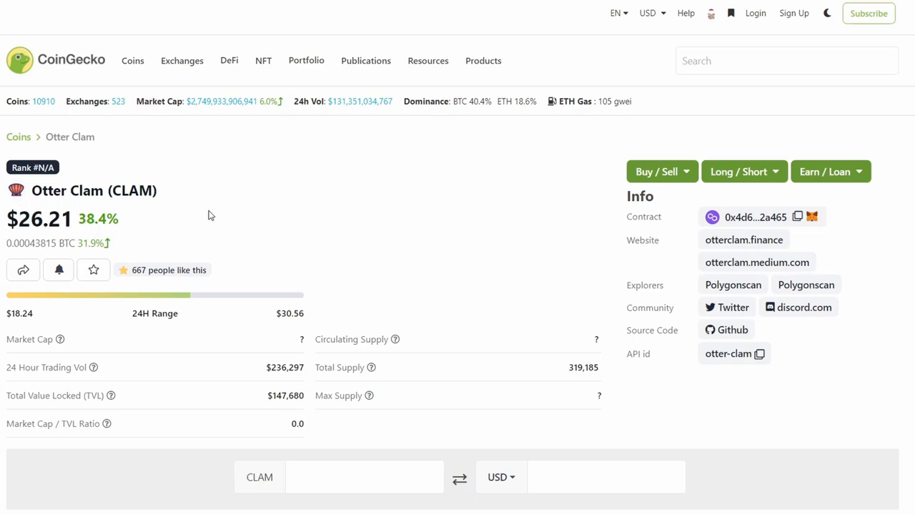
scroll(down, 3)
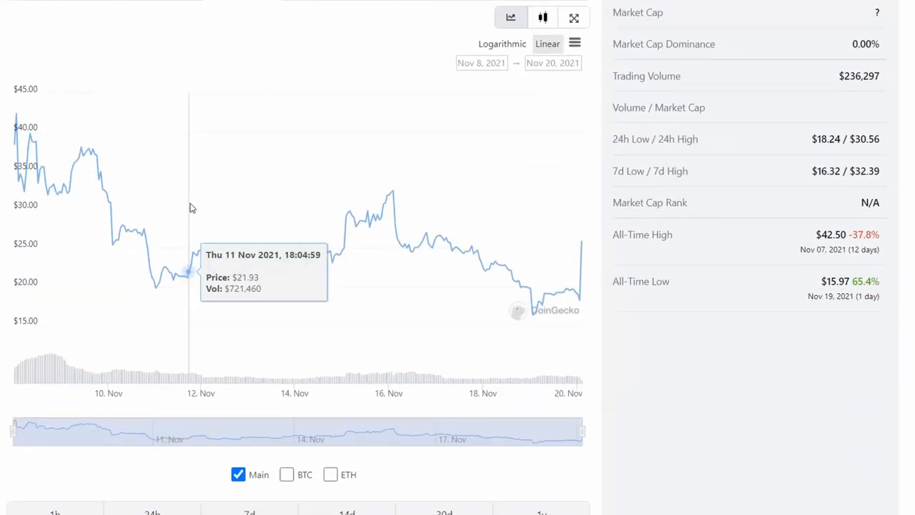
mouse_move(216, 279)
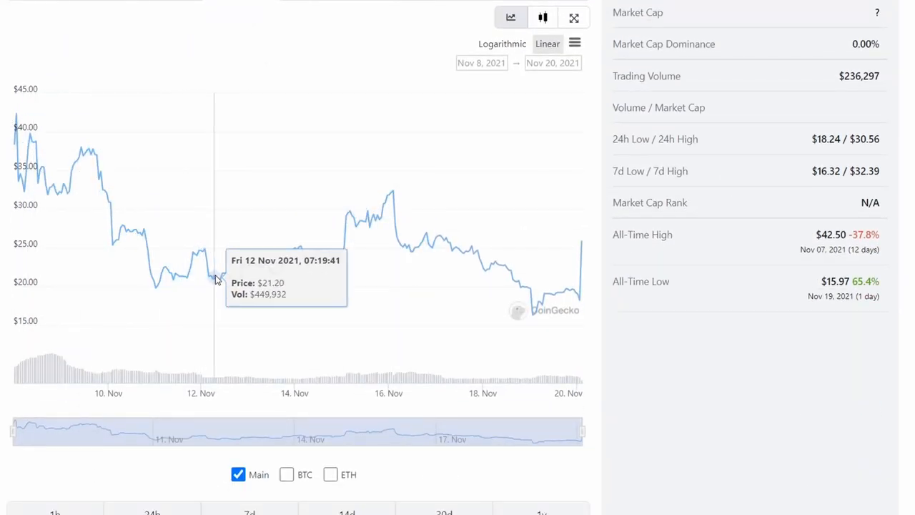
mouse_move(461, 263)
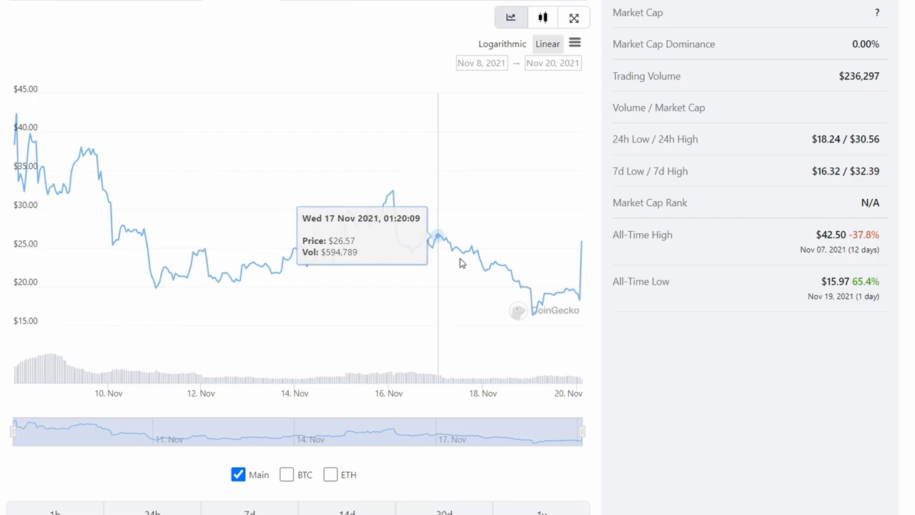
mouse_move(581, 292)
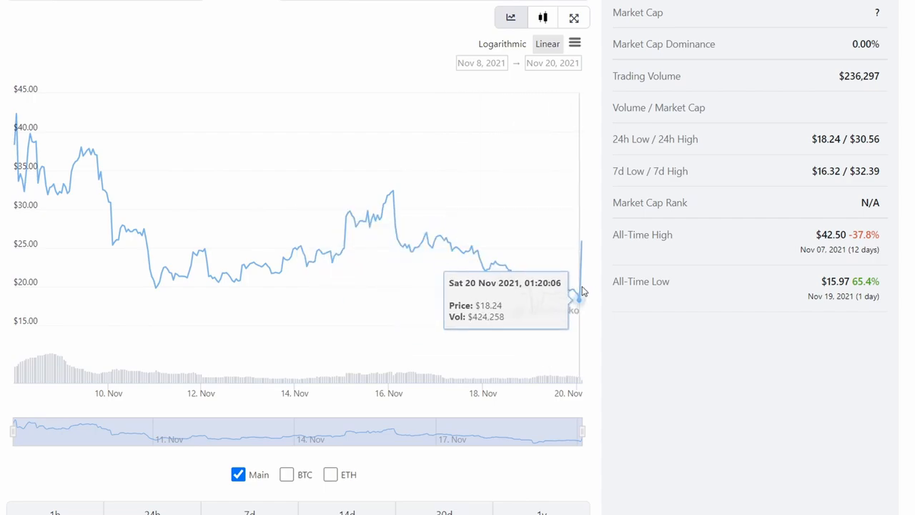
mouse_move(584, 300)
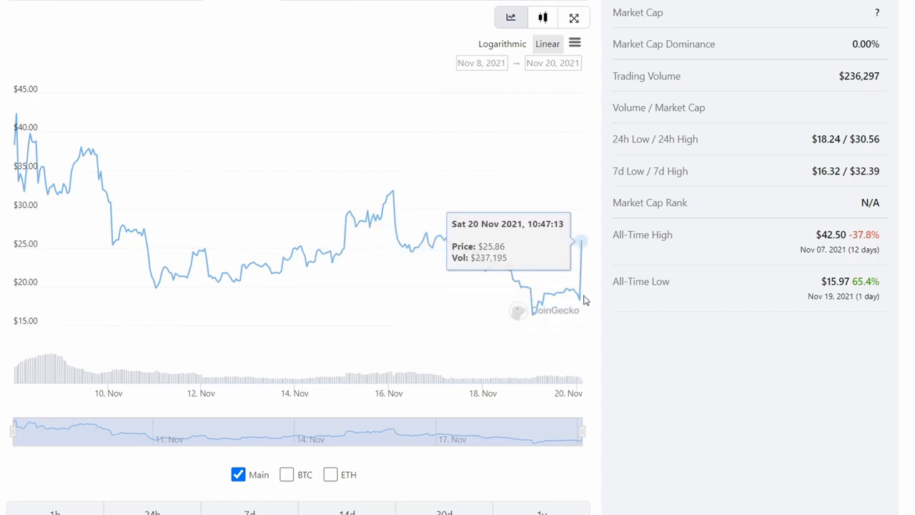
mouse_move(585, 264)
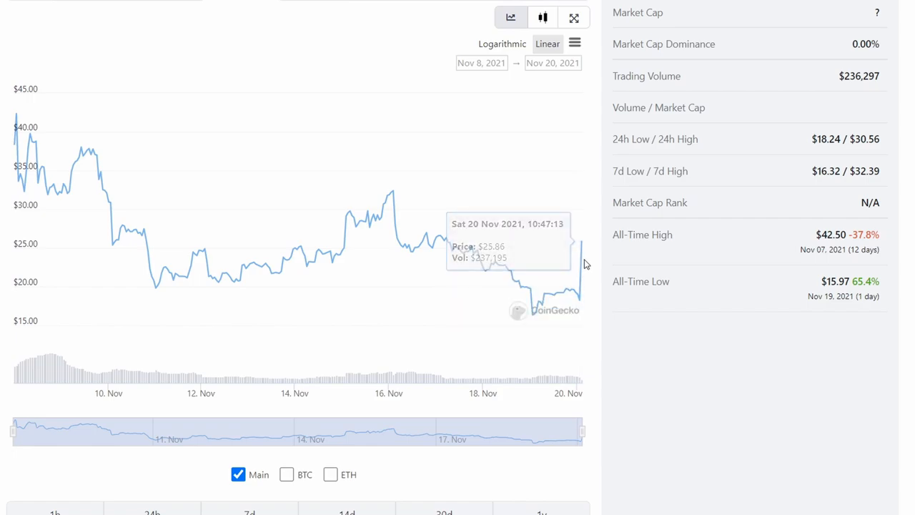
scroll(up, 3)
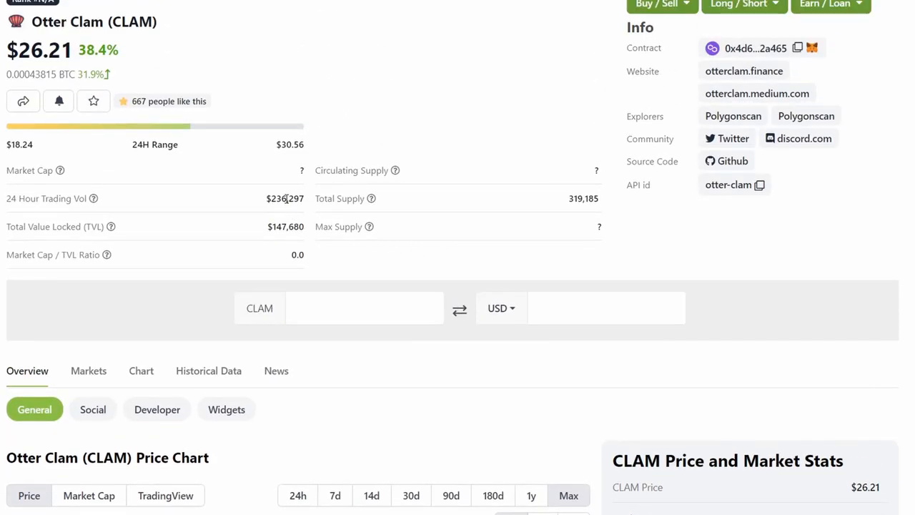
scroll(up, 3)
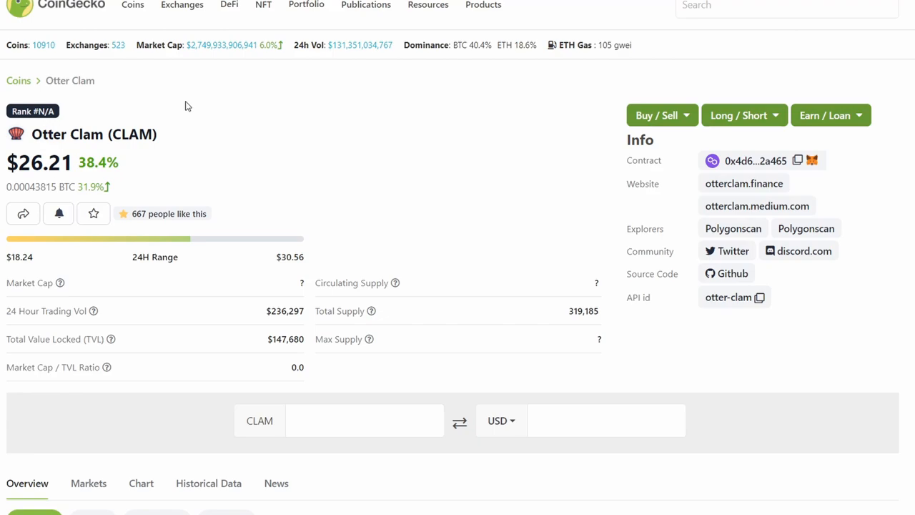
mouse_move(189, 106)
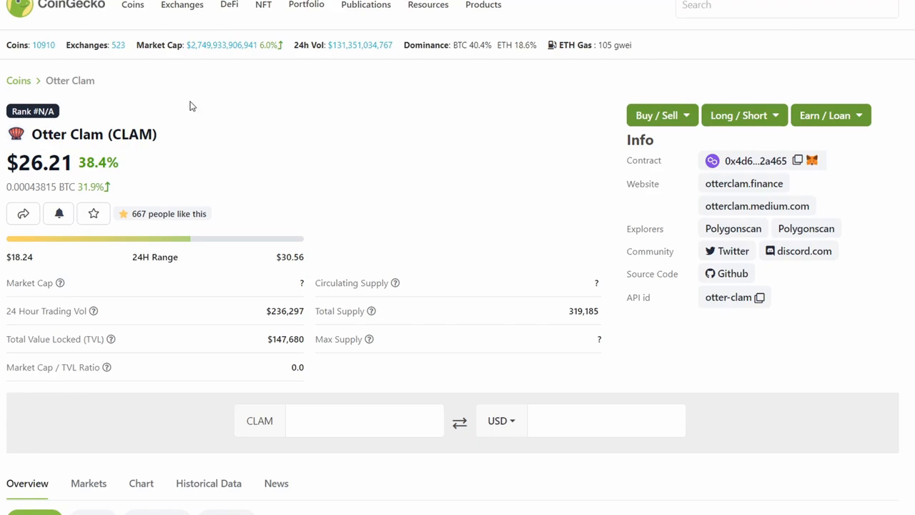
mouse_move(211, 97)
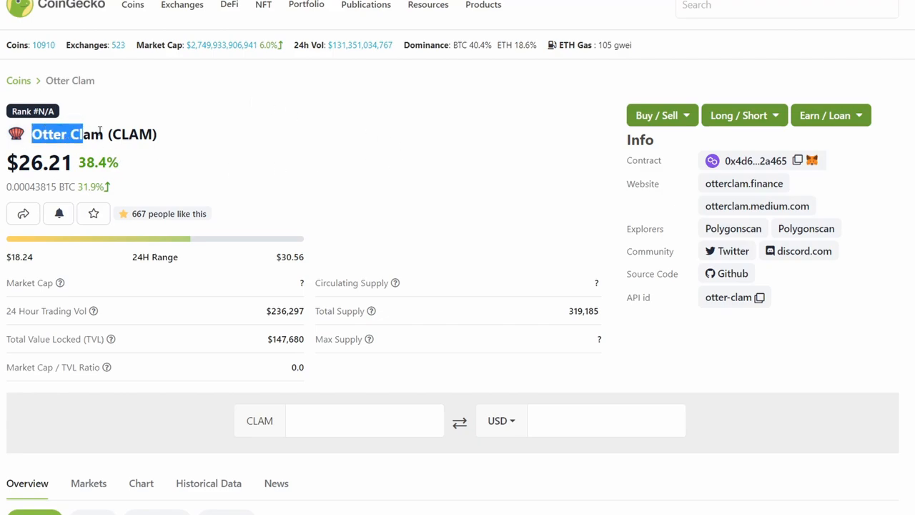
triple_click(93, 135)
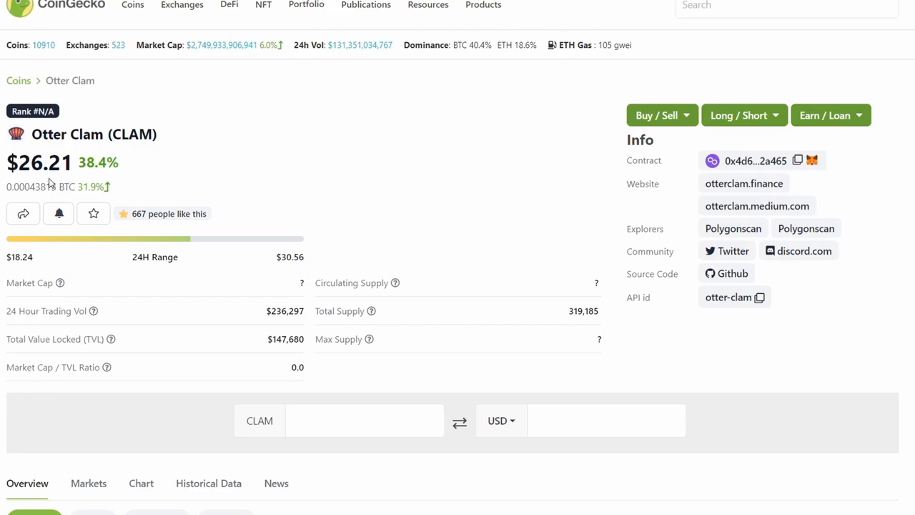
double_click(40, 163)
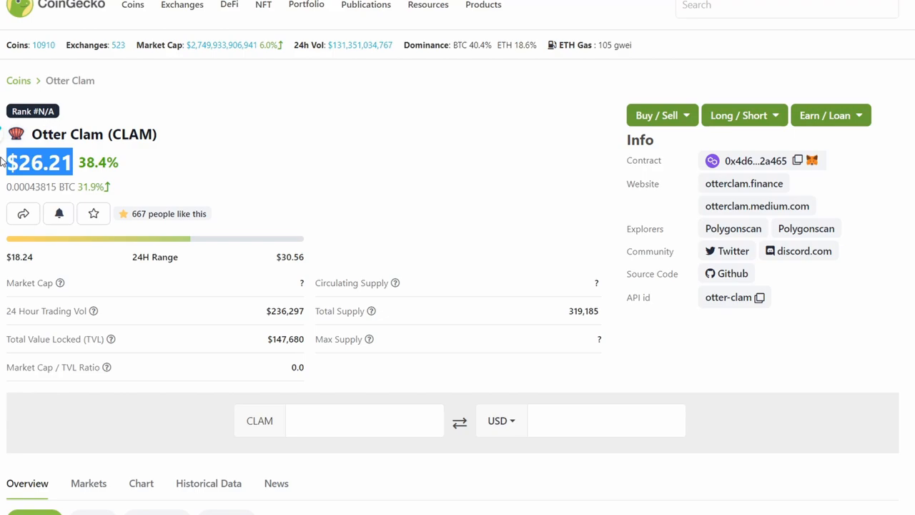
mouse_move(197, 147)
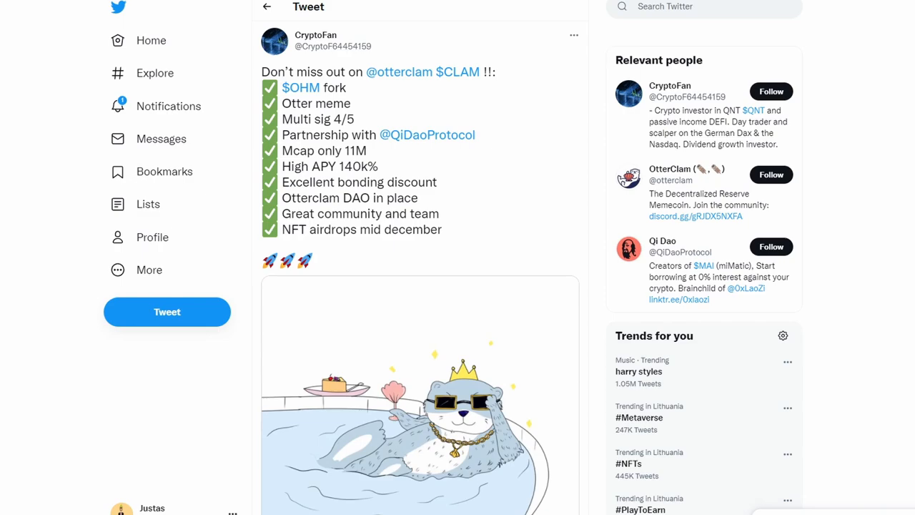
double_click(315, 103)
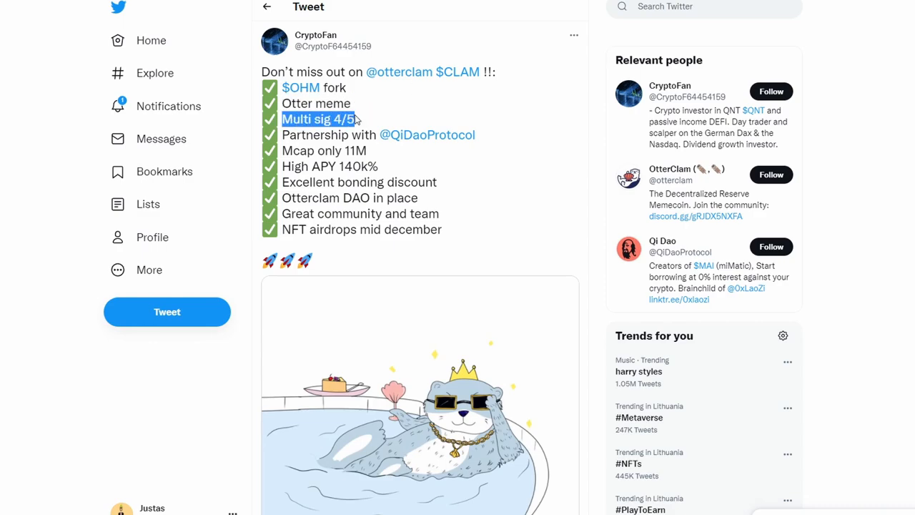
mouse_move(357, 128)
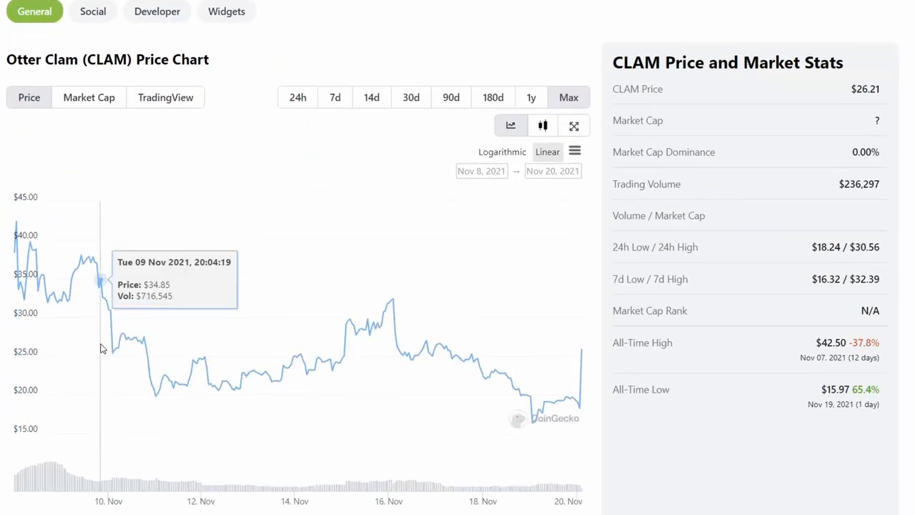
scroll(down, 3)
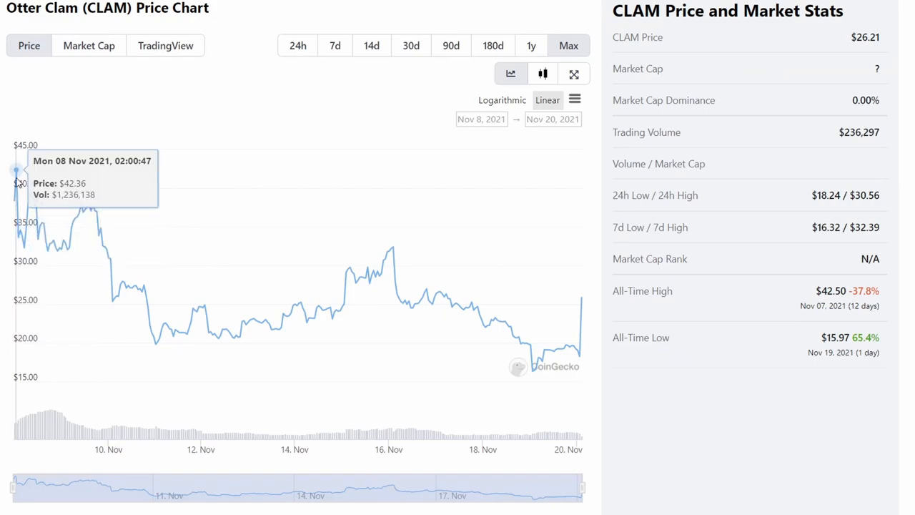
mouse_move(218, 243)
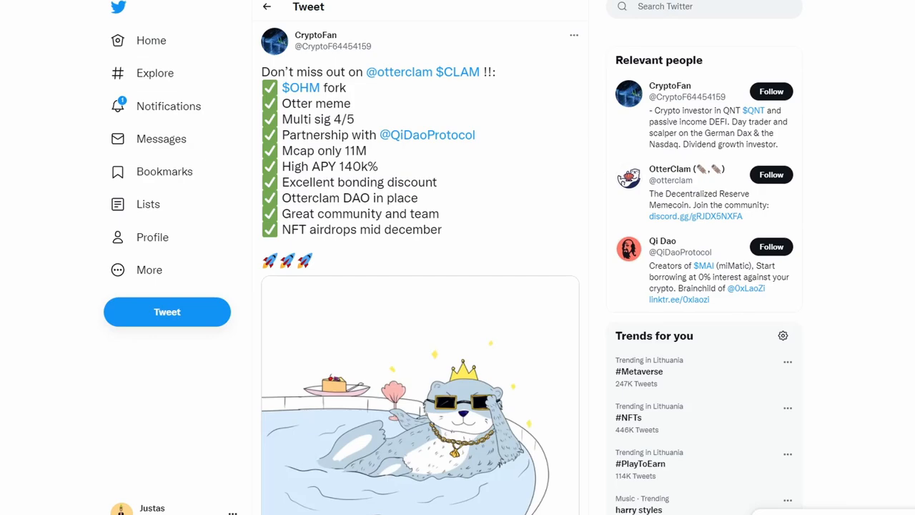
mouse_move(372, 115)
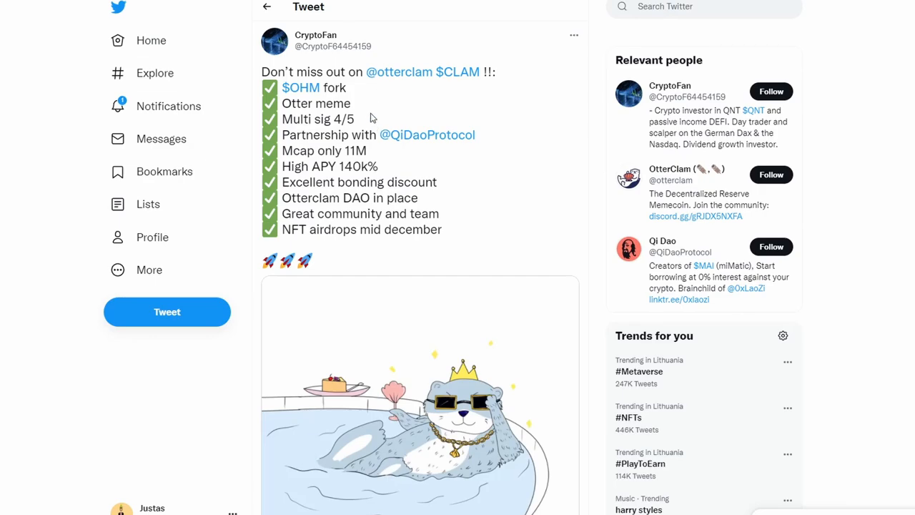
mouse_move(346, 156)
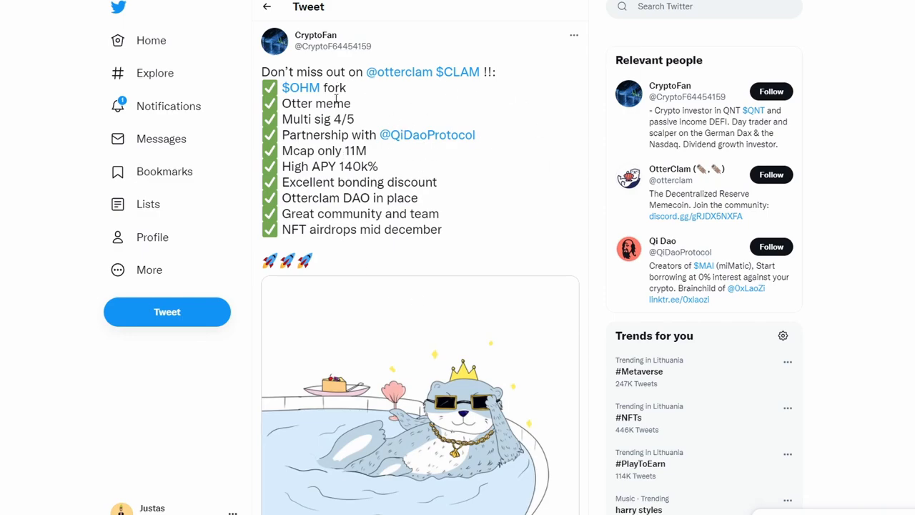
mouse_move(372, 111)
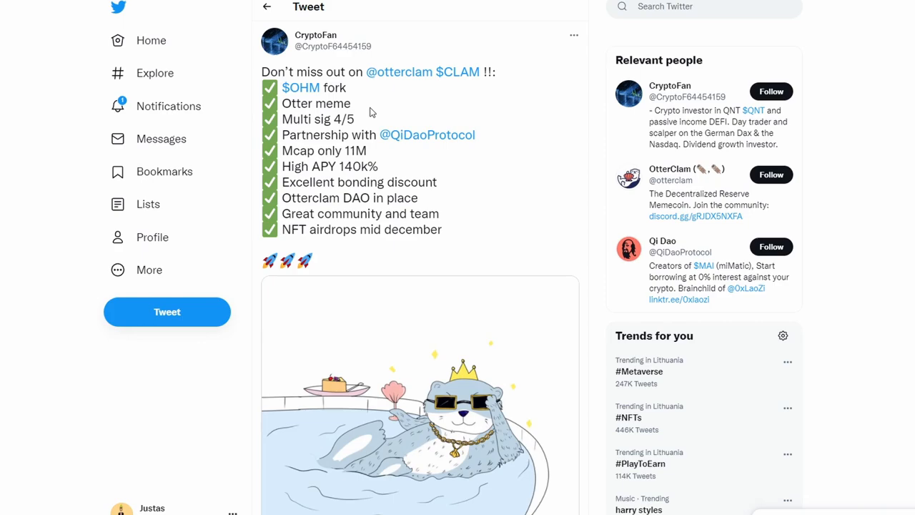
mouse_move(342, 174)
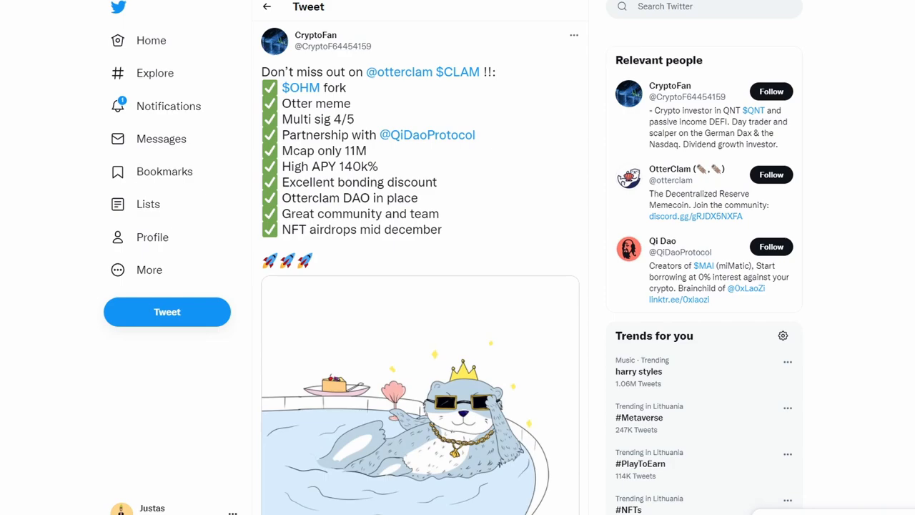
double_click(365, 166)
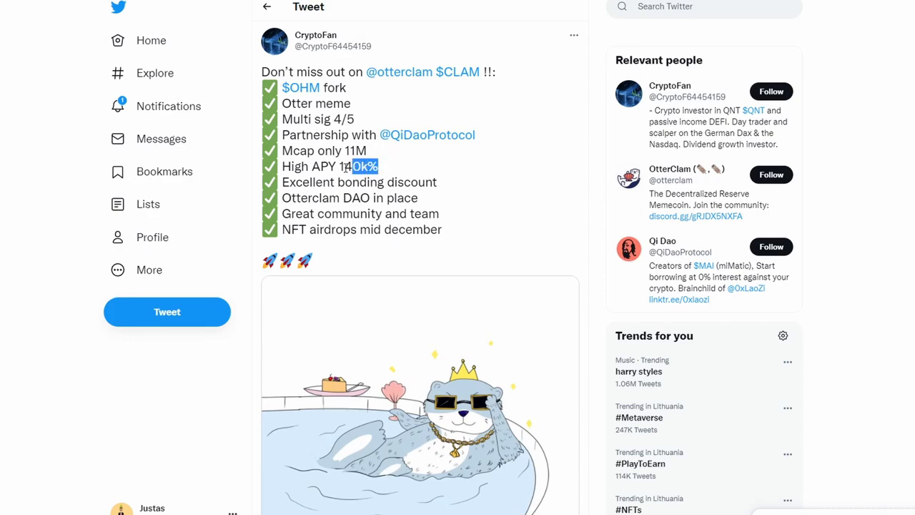
drag(377, 166, 282, 166)
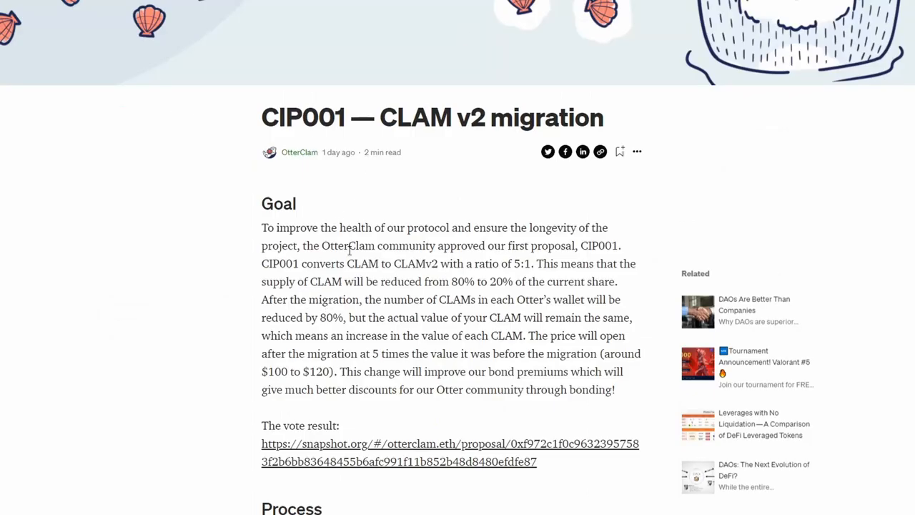
drag(506, 246, 623, 246)
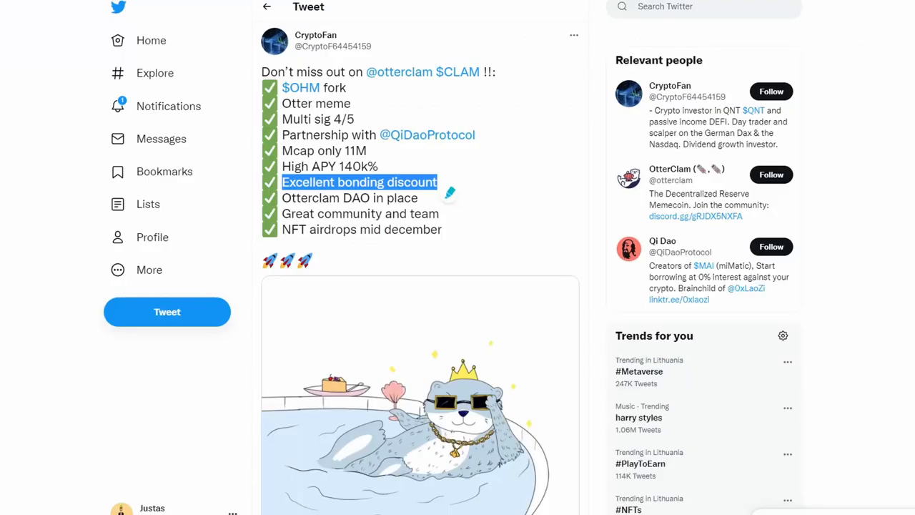
double_click(352, 213)
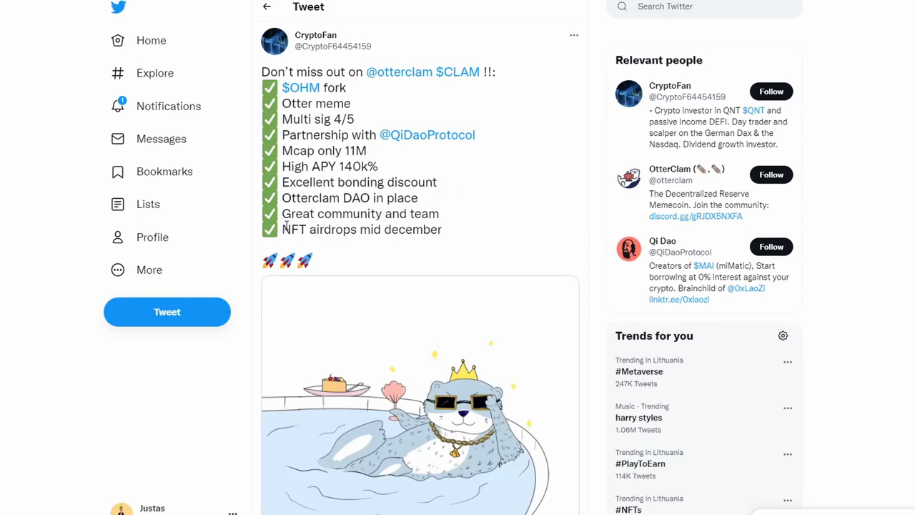
double_click(321, 229)
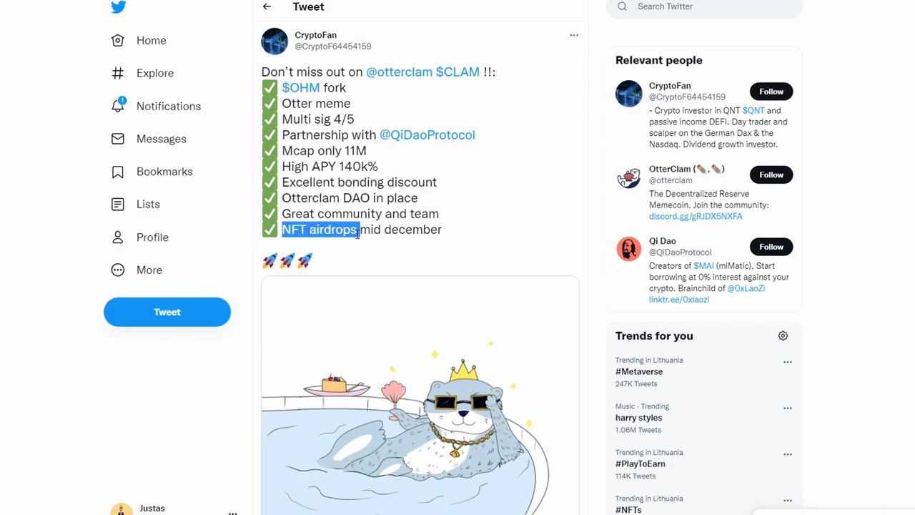
mouse_move(360, 232)
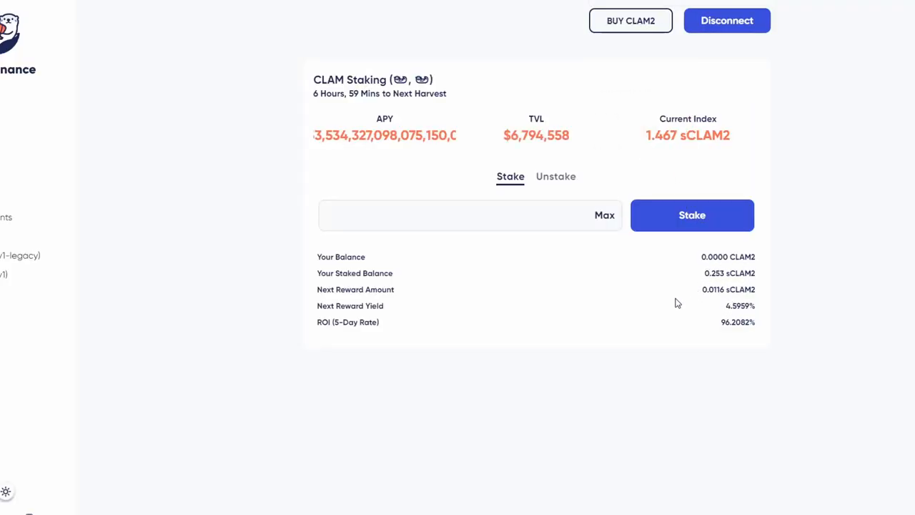
mouse_move(584, 71)
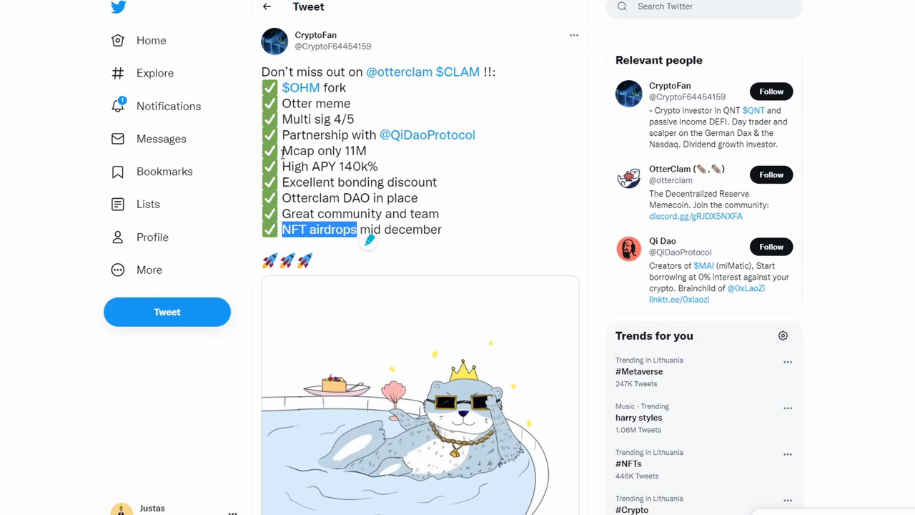
mouse_move(270, 183)
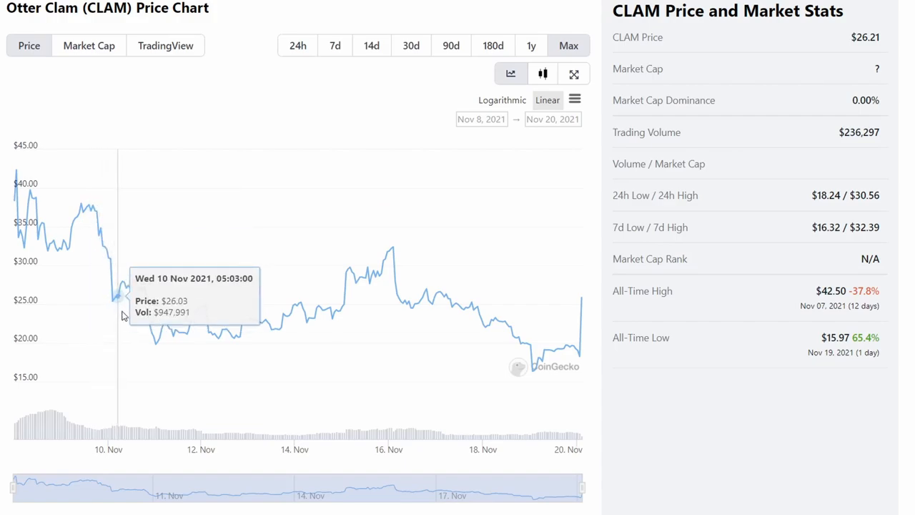
mouse_move(136, 307)
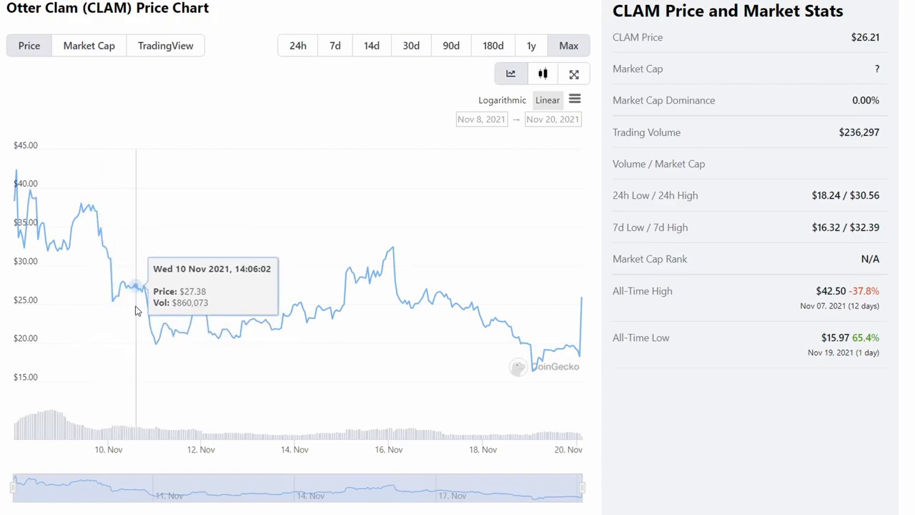
mouse_move(140, 308)
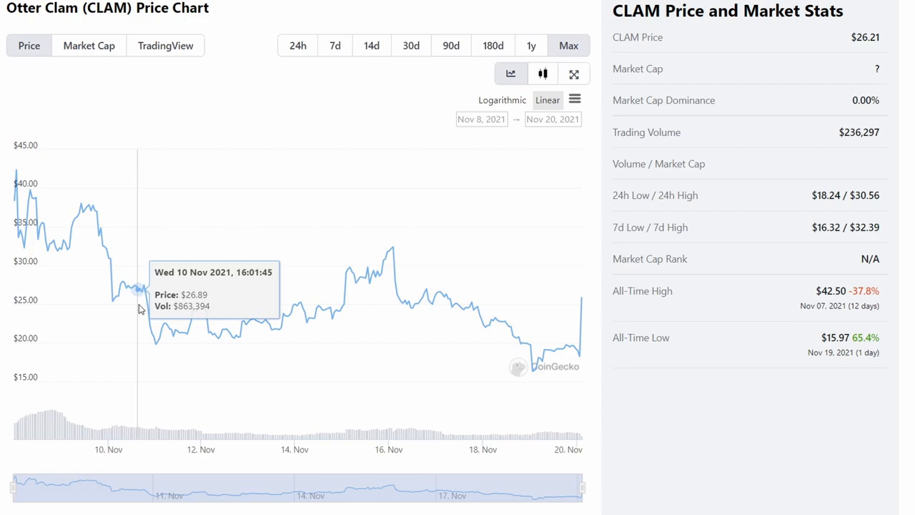
mouse_move(29, 222)
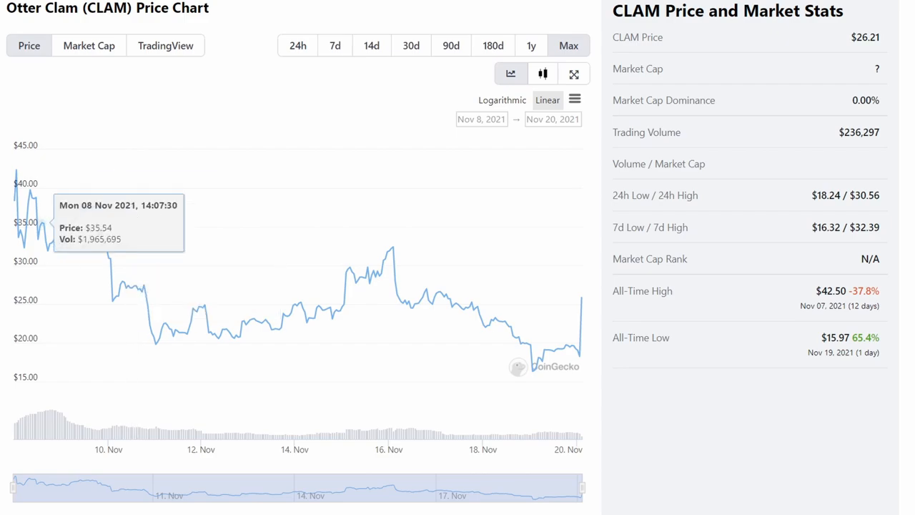
mouse_move(13, 203)
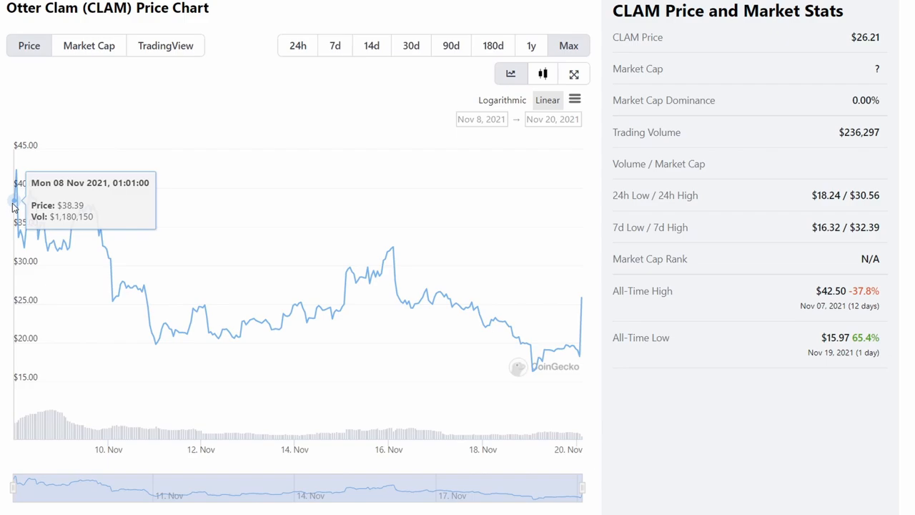
mouse_move(137, 277)
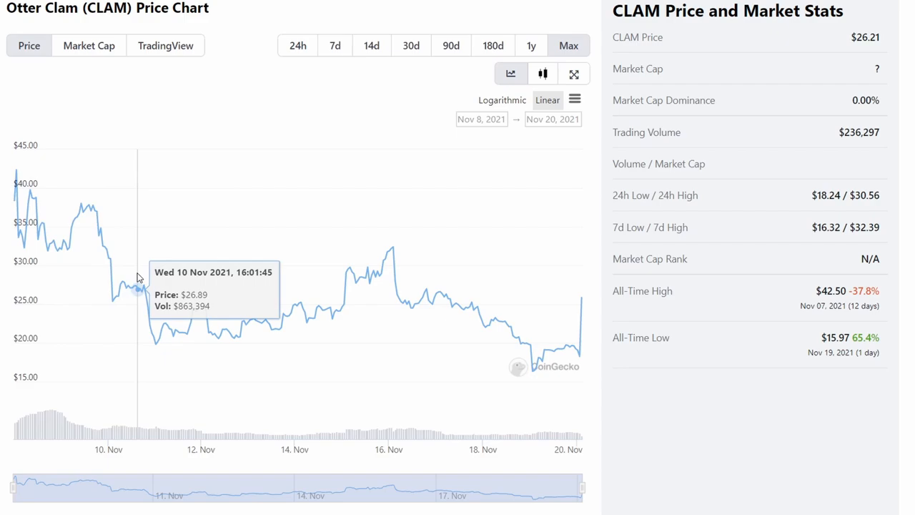
mouse_move(127, 296)
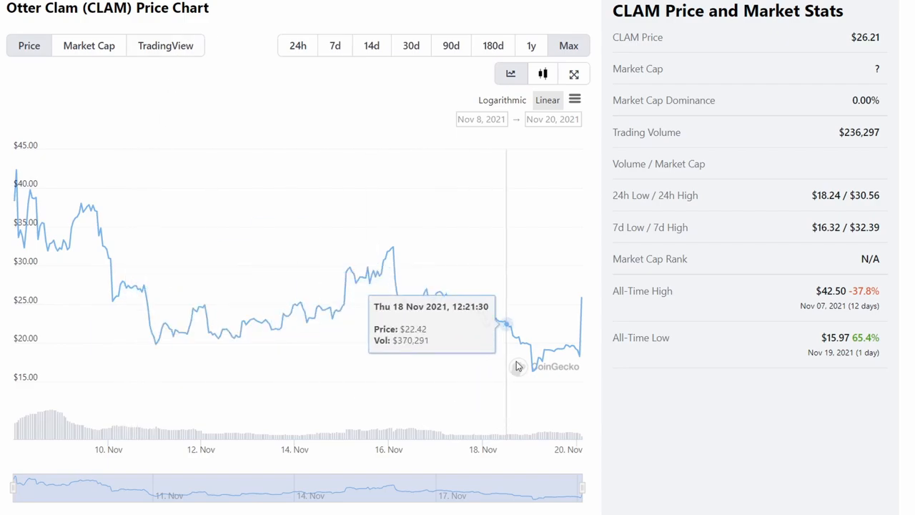
mouse_move(383, 321)
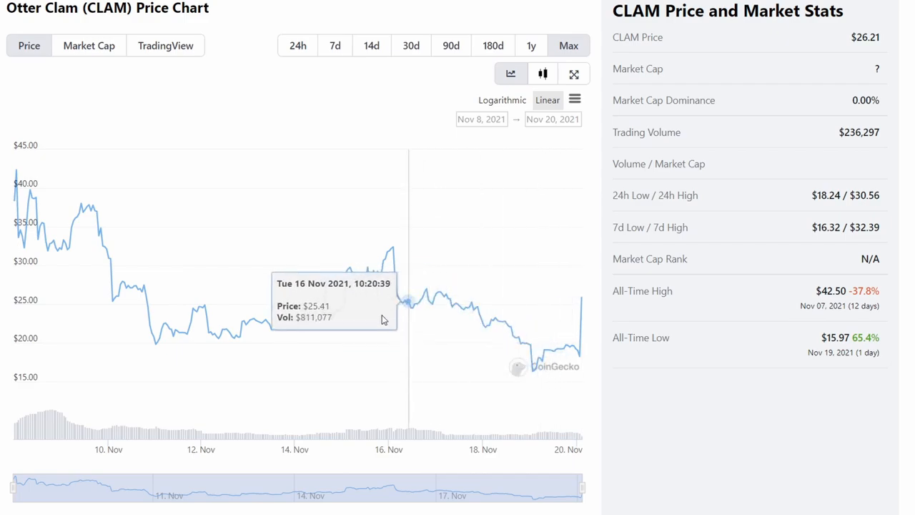
mouse_move(587, 338)
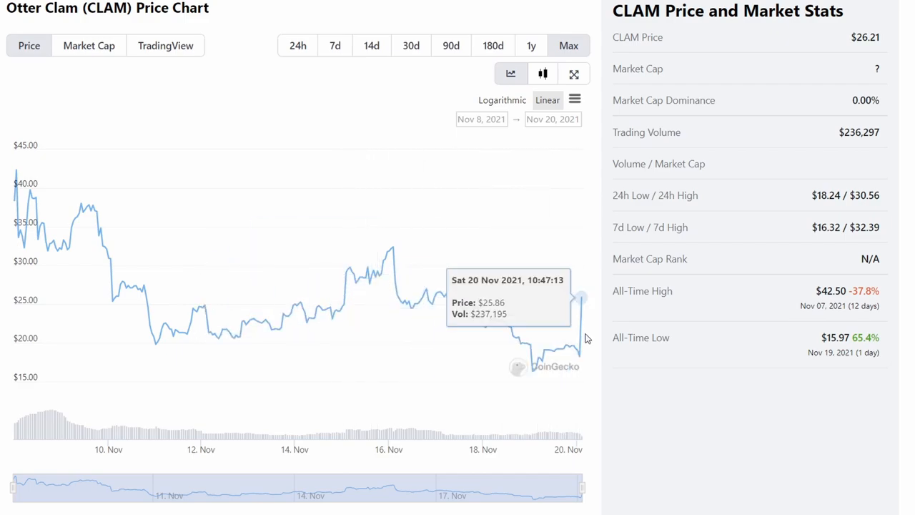
Move from the CLAM 8–20 Nov price chart up to CoinGecko's Overview section with its market stats.
scroll(up, 3)
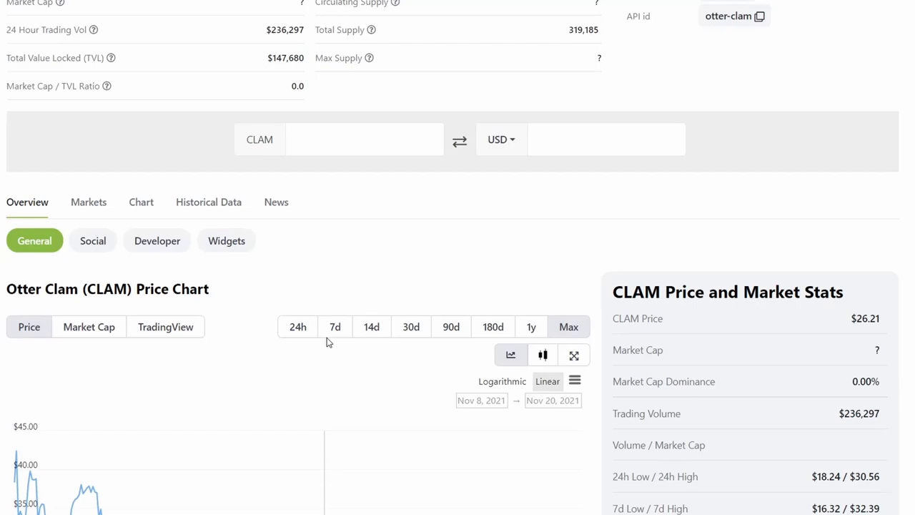
scroll(up, 3)
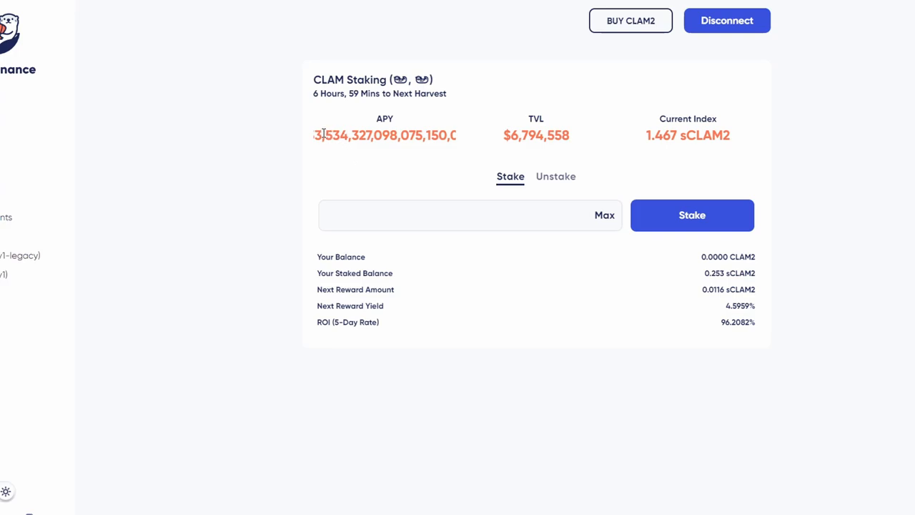
mouse_move(740, 337)
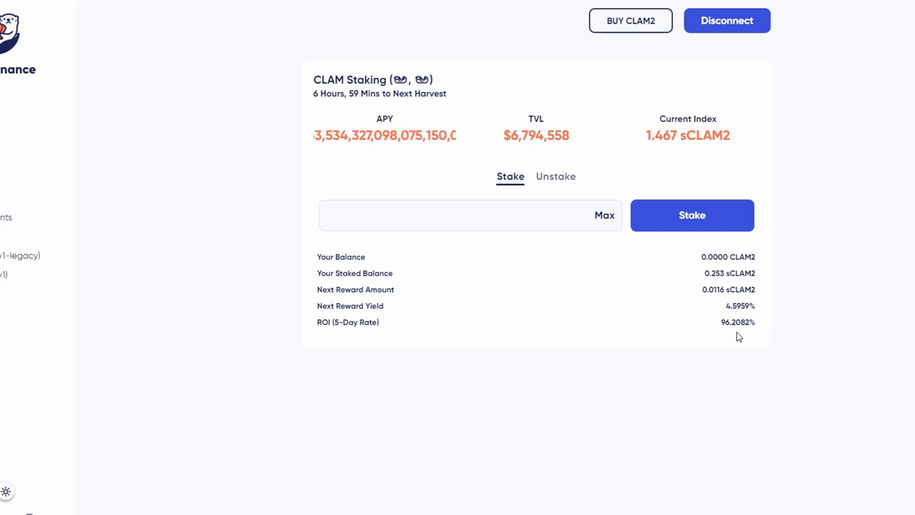
Highlight part of the enormous 3,534,327,098,075,150… APY figure on the CLAM Staking page.
double_click(741, 306)
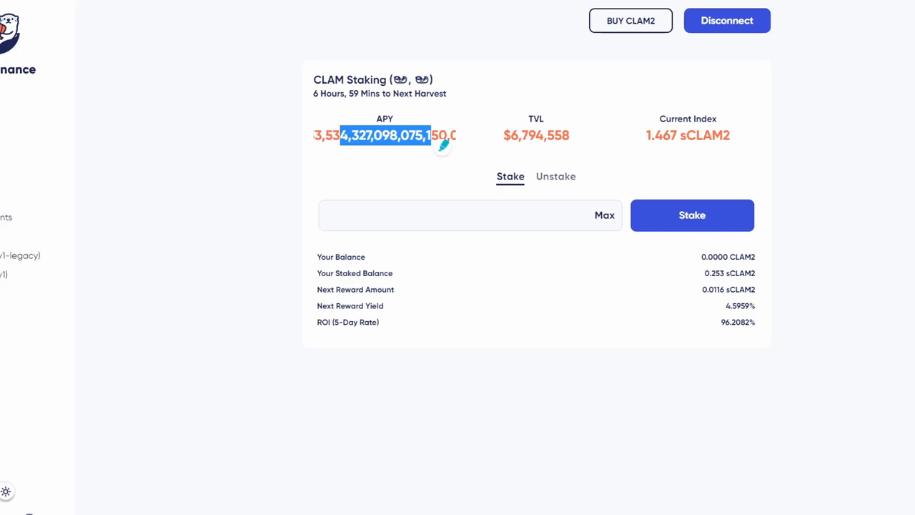
mouse_move(232, 286)
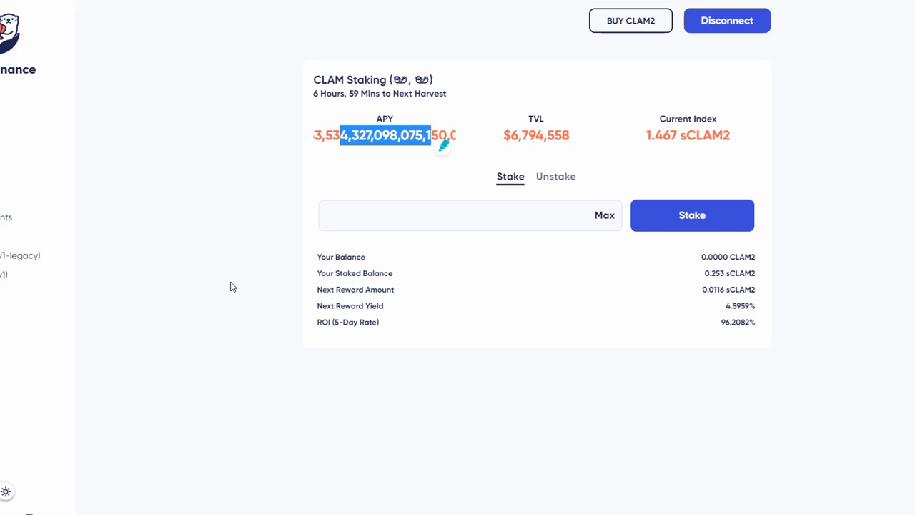
mouse_move(710, 276)
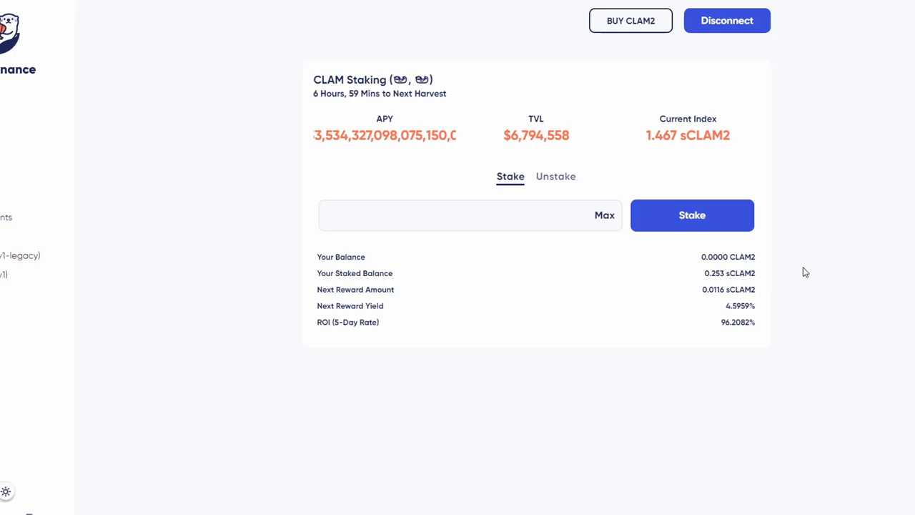
mouse_move(408, 119)
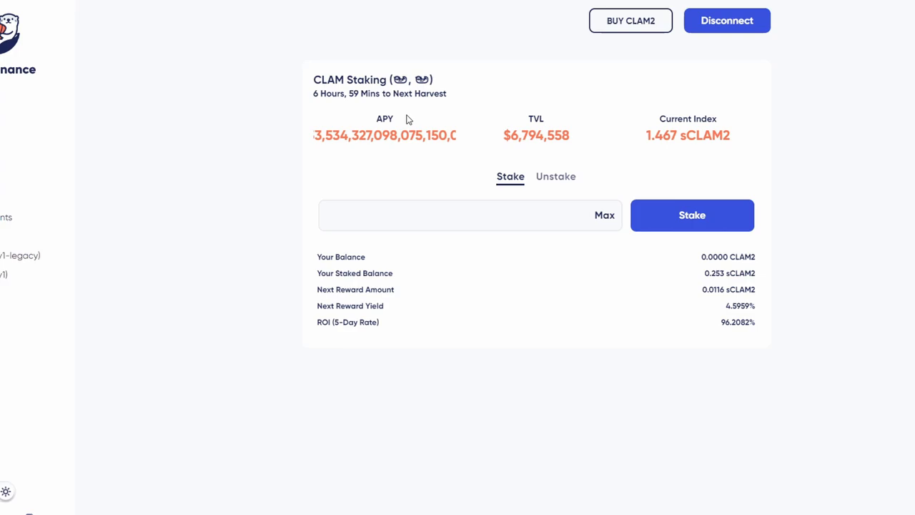
mouse_move(421, 34)
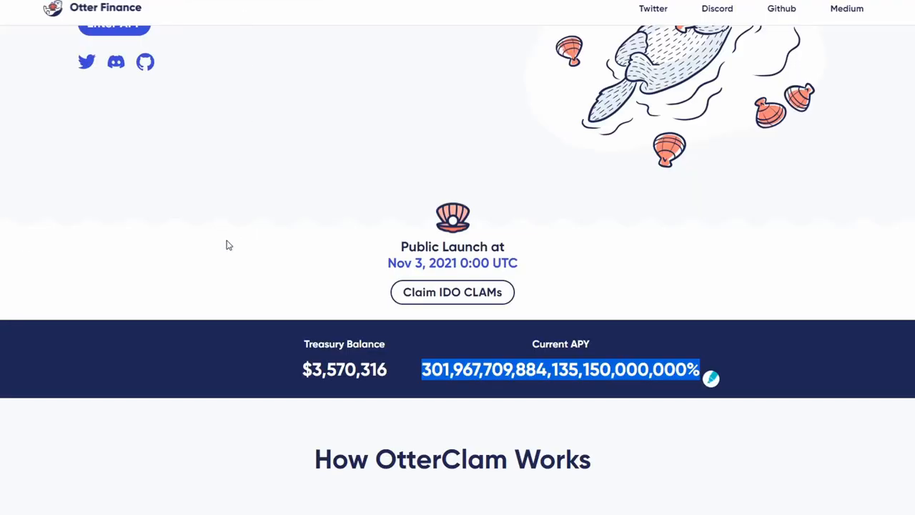
Reposition the OtterClam landing page on its Treasury Balance and 301,967,709...% Current APY banner.
scroll(up, 3)
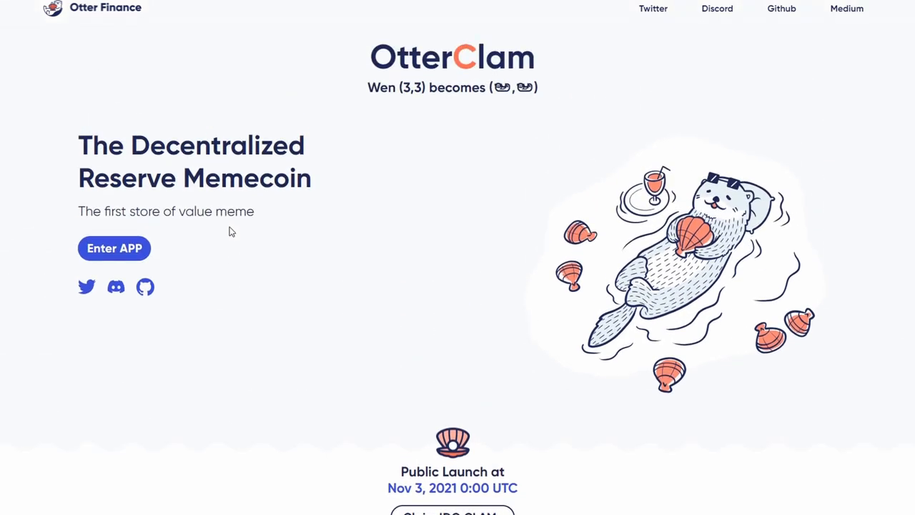
scroll(down, 3)
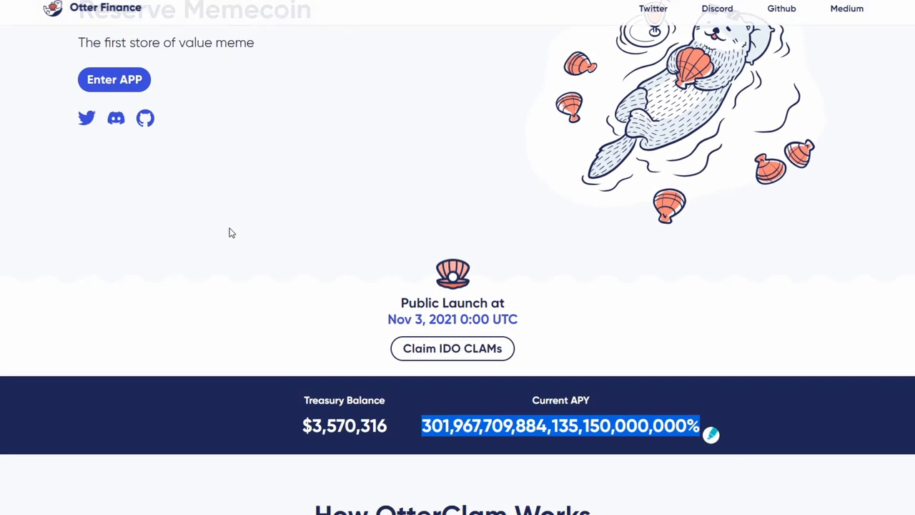